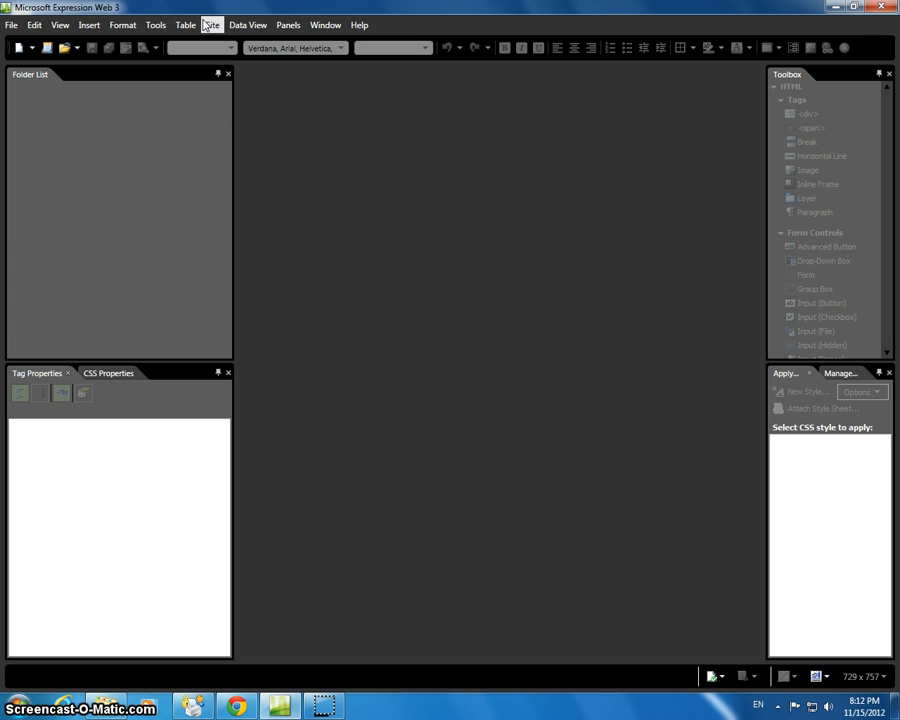
mouse_move(214, 25)
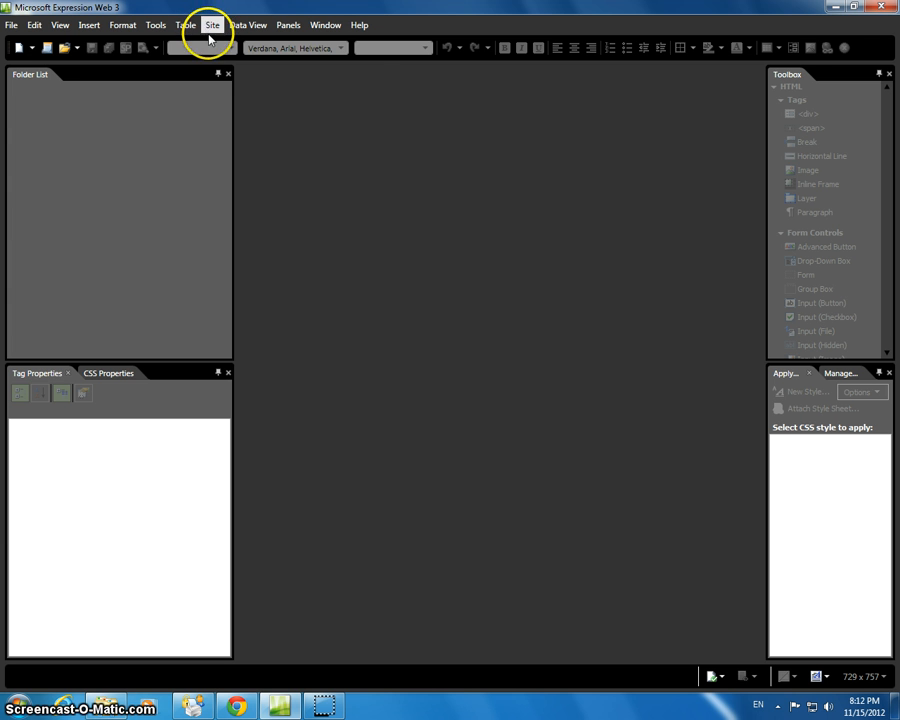
- Show the Site menu with its New Site and Open Site commands
click(211, 24)
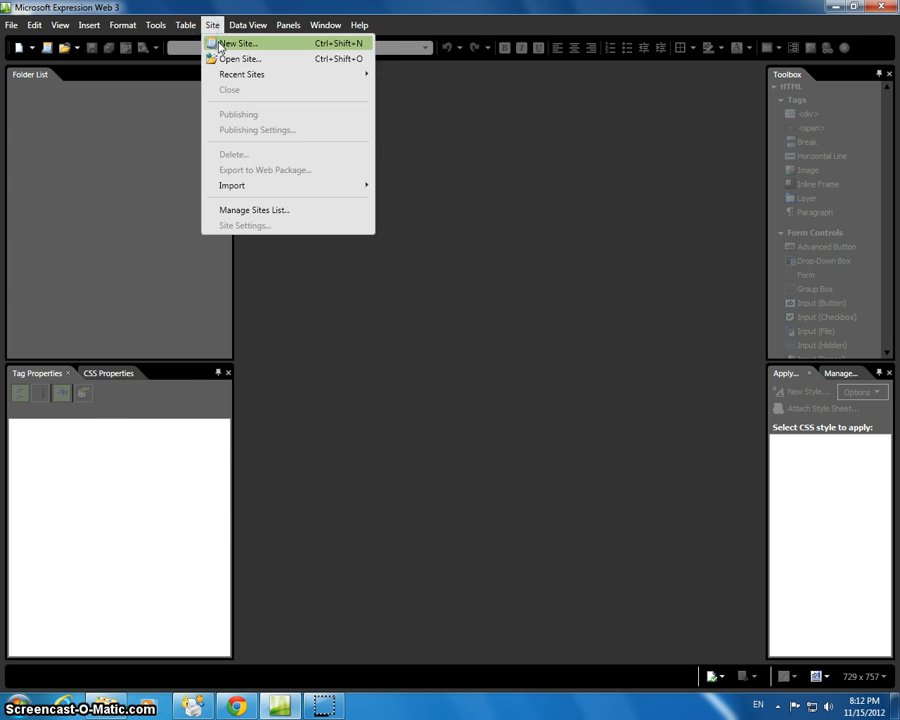
- Create the new site mysite3 from the Organization 5 template
click(245, 45)
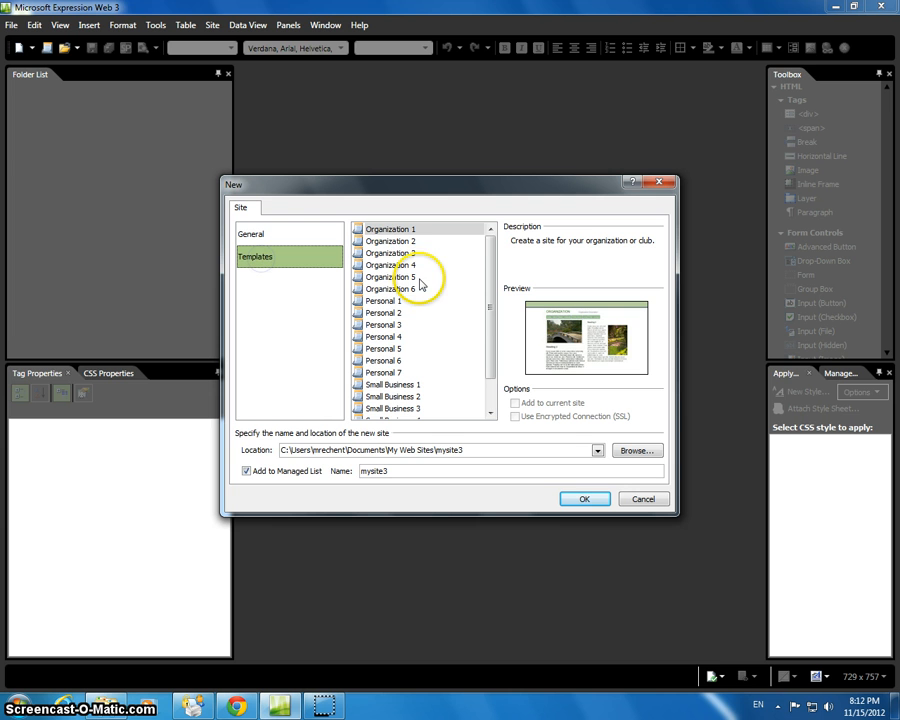
scroll(down, 3)
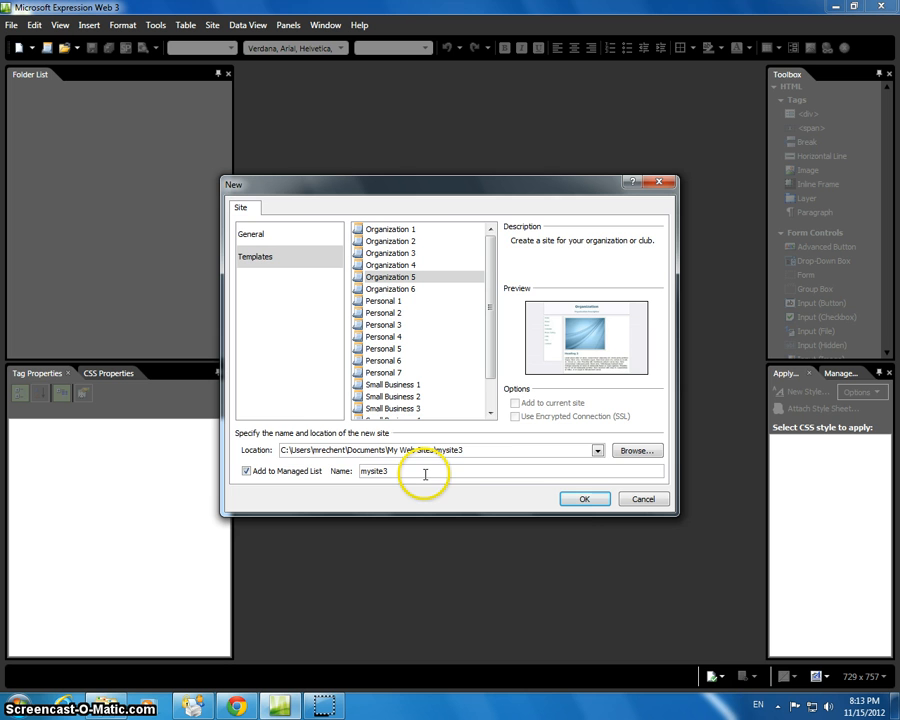
click(583, 499)
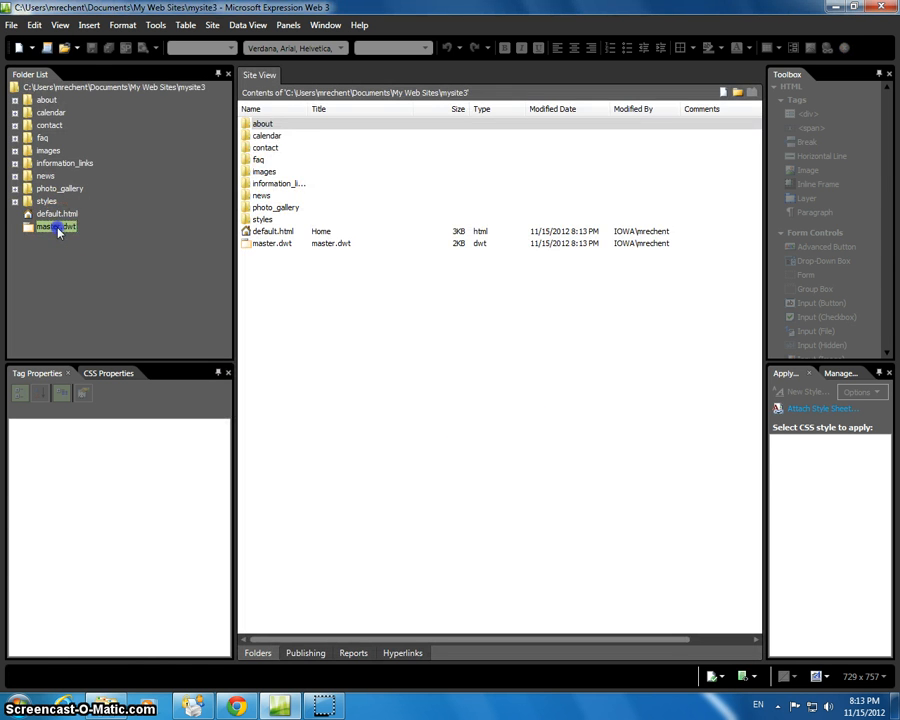
- Retitle master.dwt 'Mike's Junk Store' with tagline 'Great prices! Even greater junk!'
double_click(55, 227)
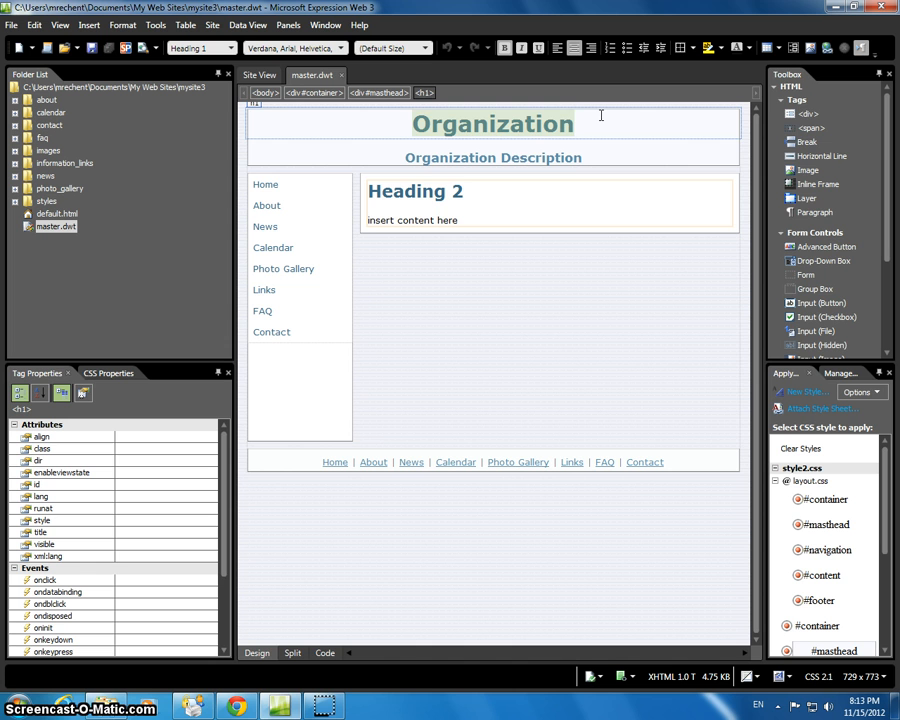
text(Mike's Junk Store)
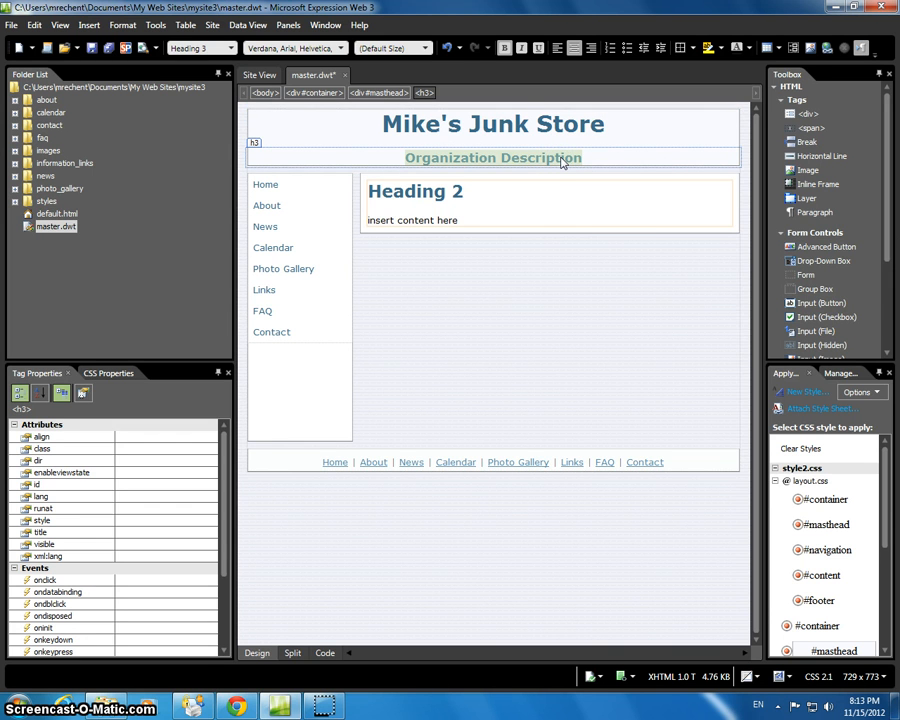
text(Great)
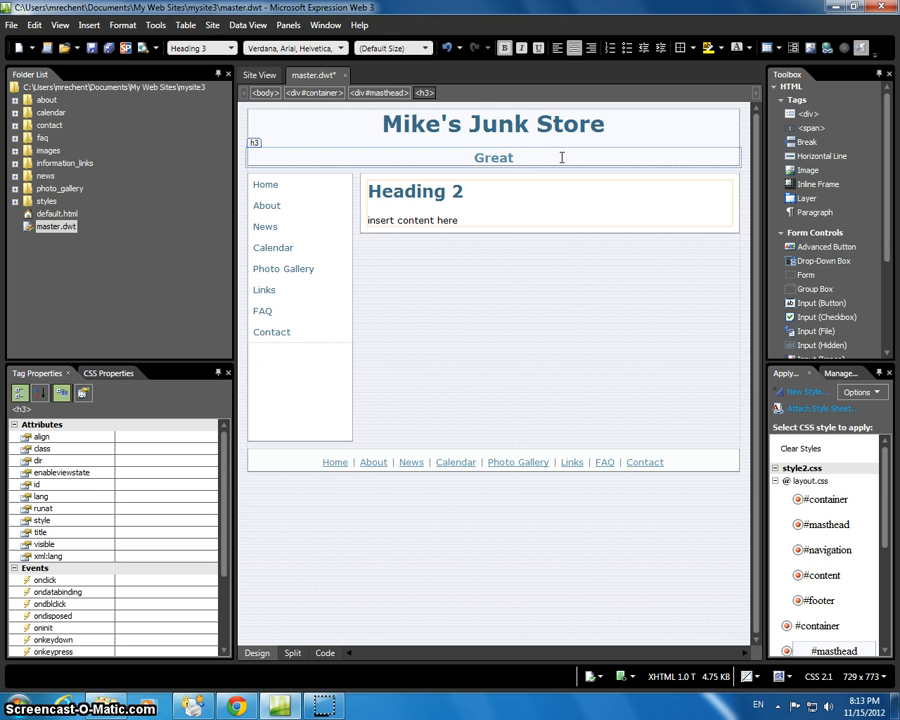
text(prices!)
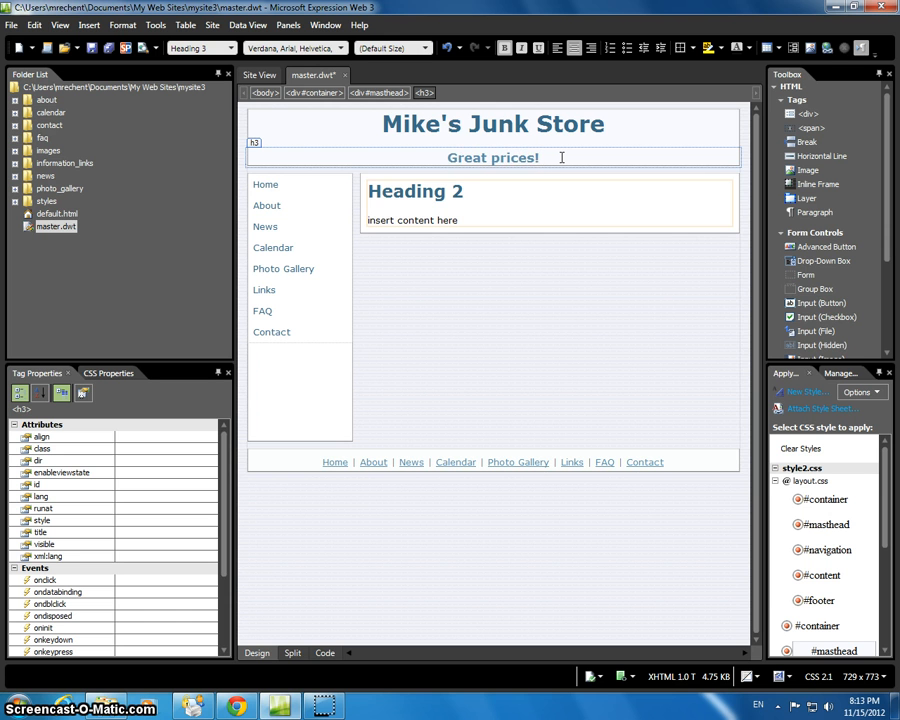
text(Even greater junk!)
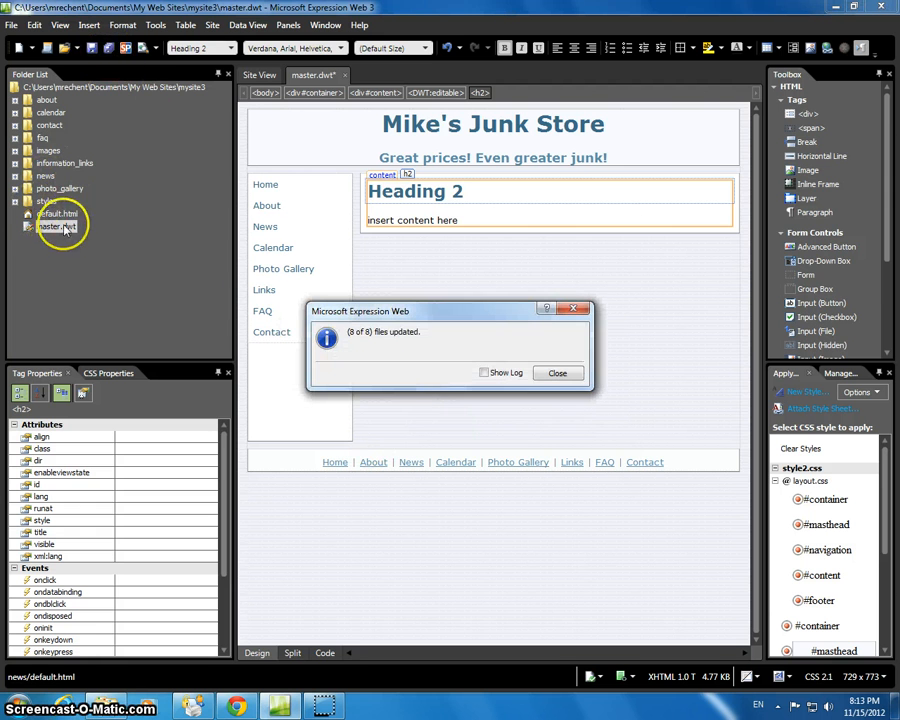
- Dismiss the 8-files-updated notice, check default.html, and return to master.dwt
click(557, 372)
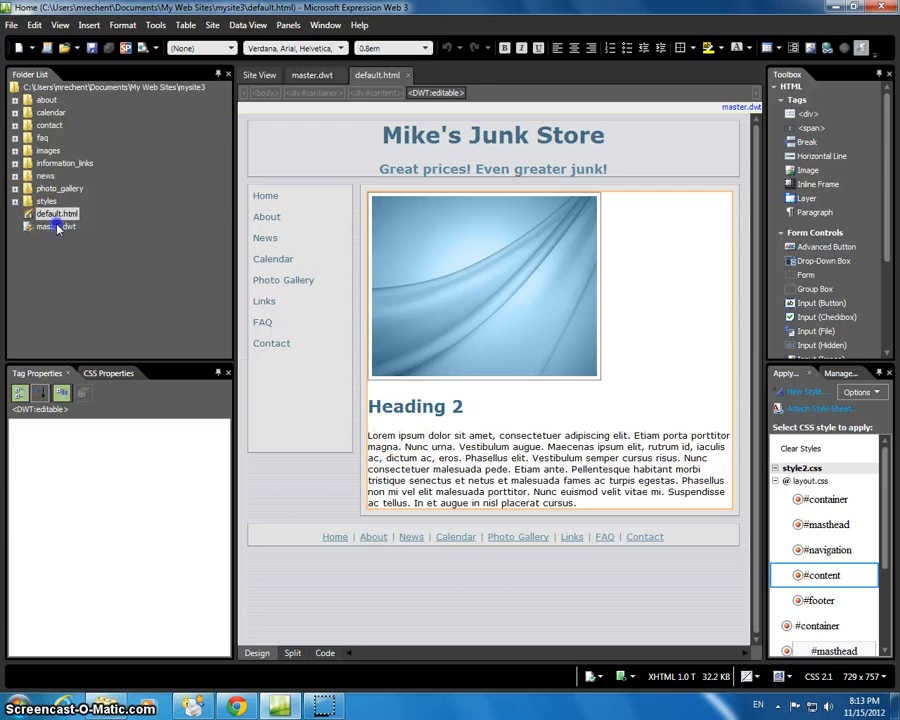
click(52, 227)
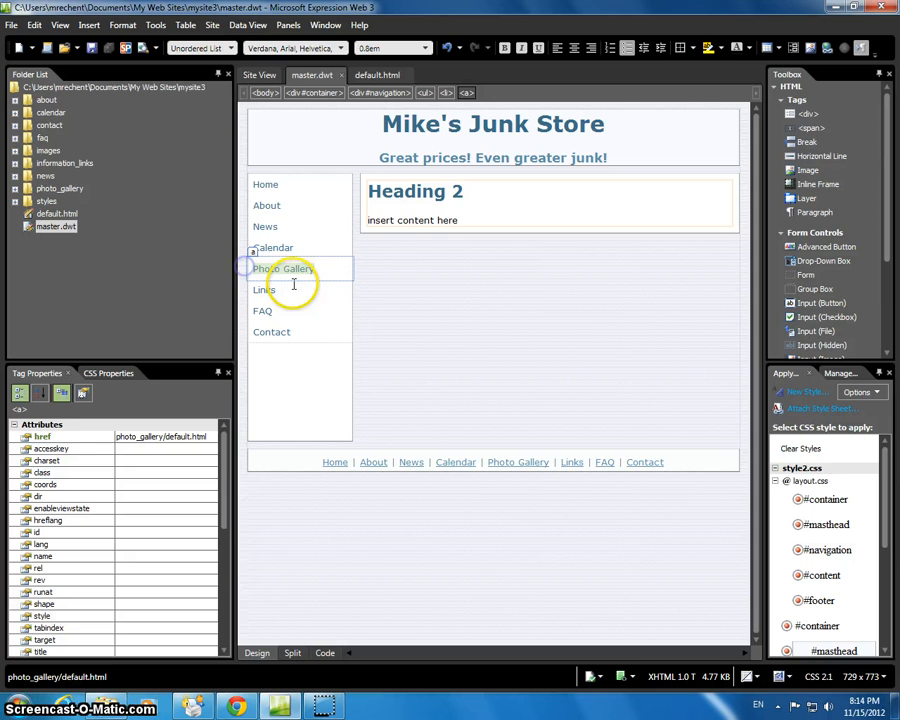
- Relabel the Photo Gallery side-nav and footer links as 'Best Sellers' in master.dwt
click(283, 268)
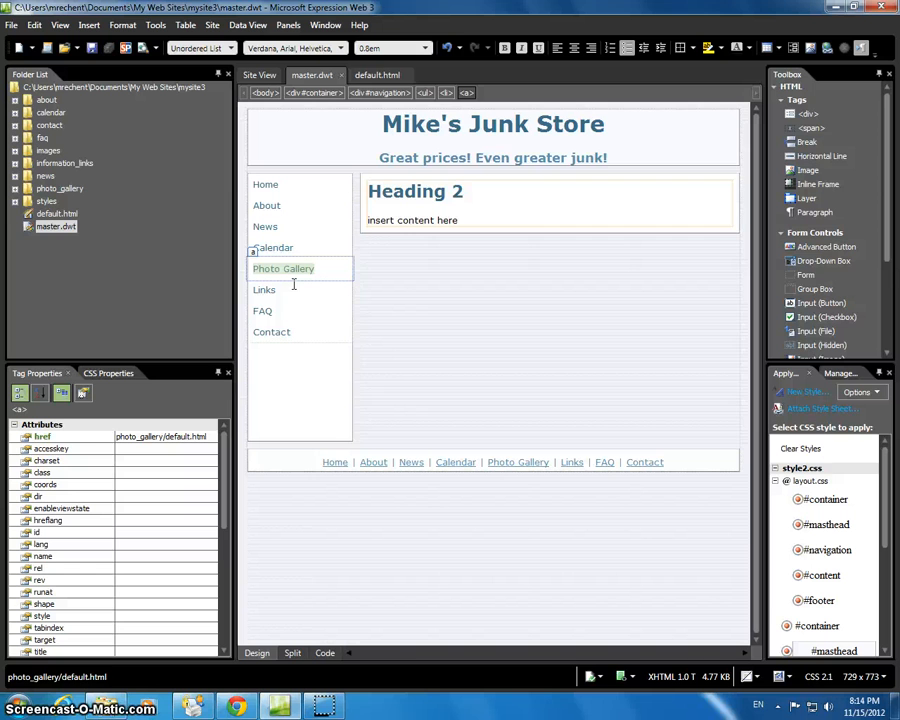
text(Best)
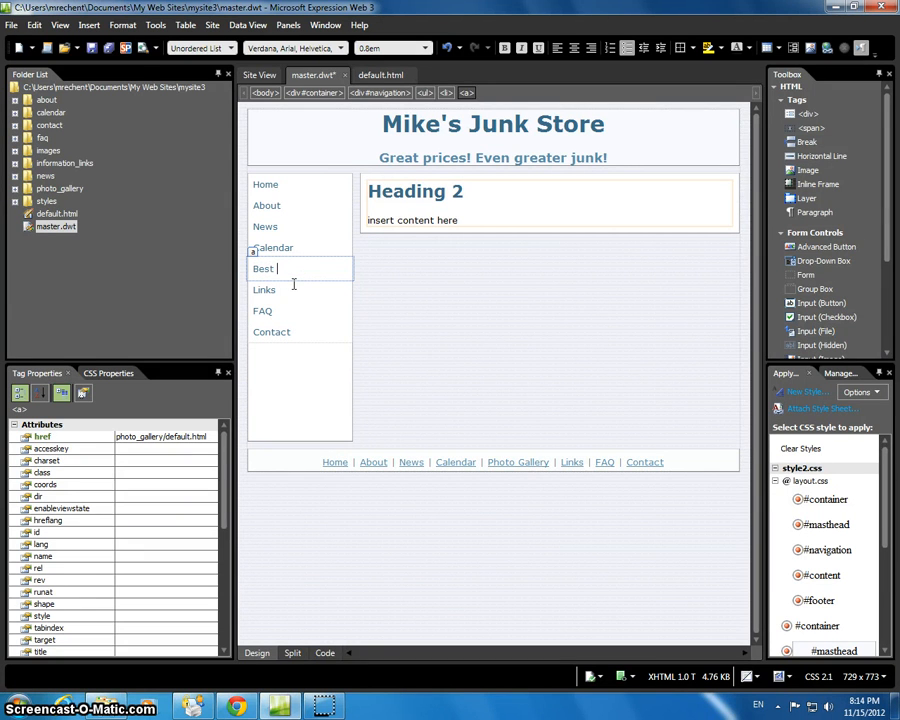
text(Sellers)
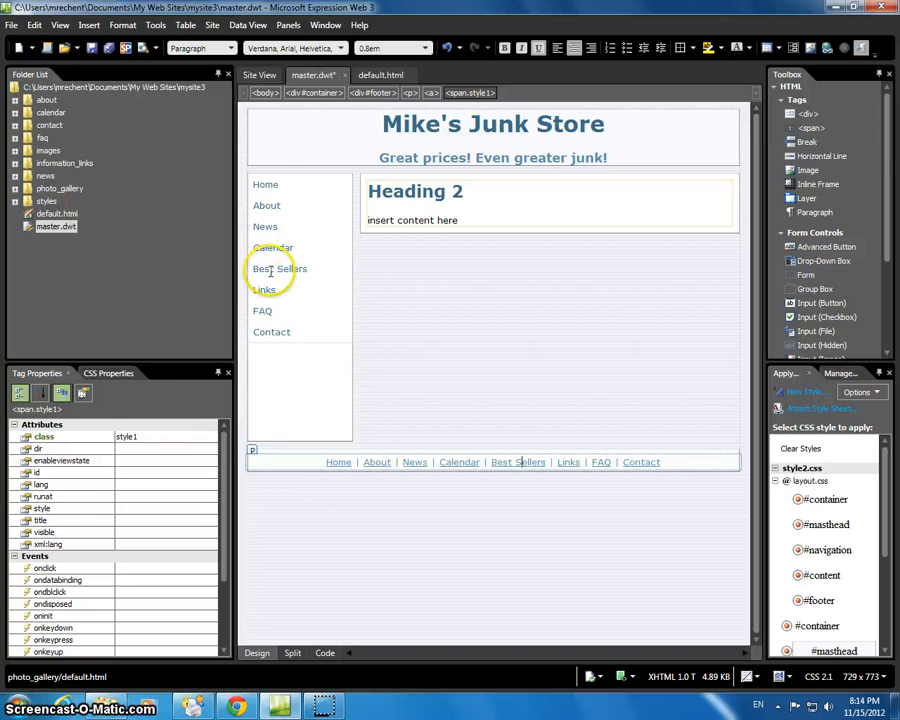
click(280, 268)
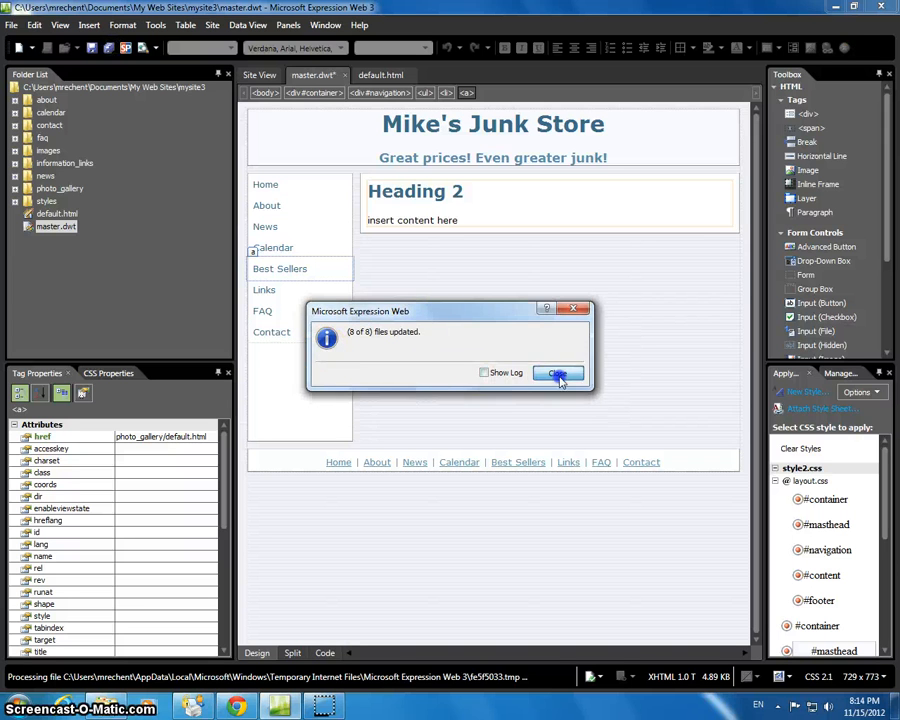
- Rename the photo_gallery folder to best_sellers and verify the link targets
click(558, 373)
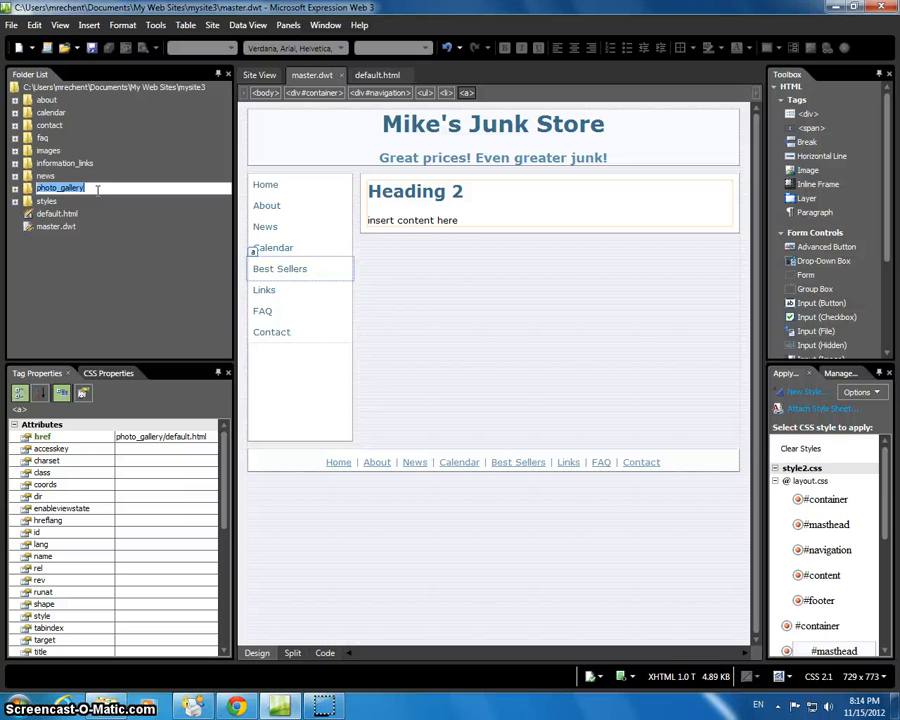
text(best_sellers)
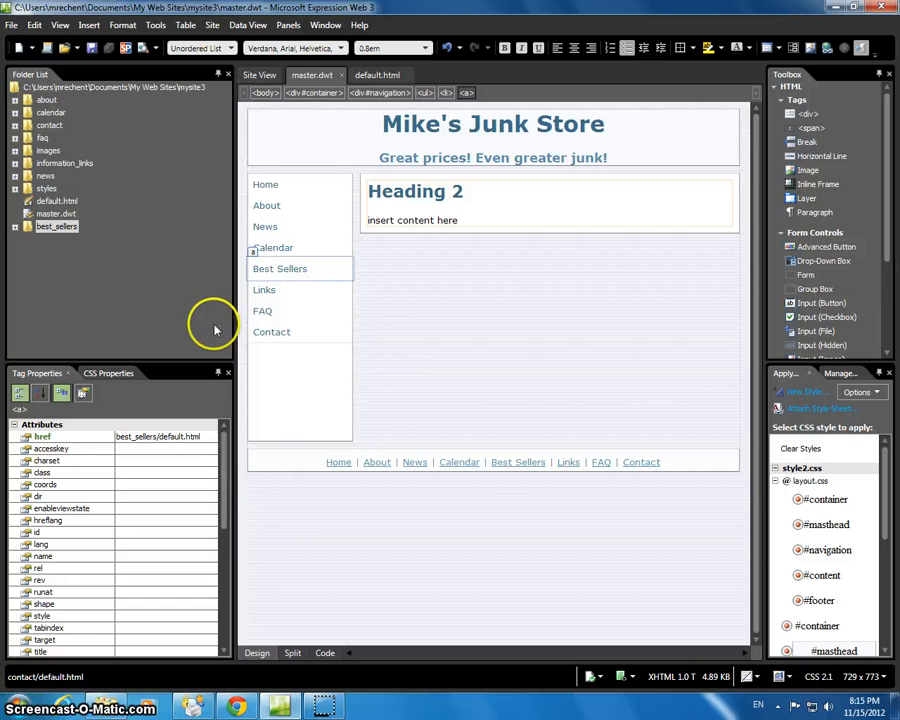
click(264, 289)
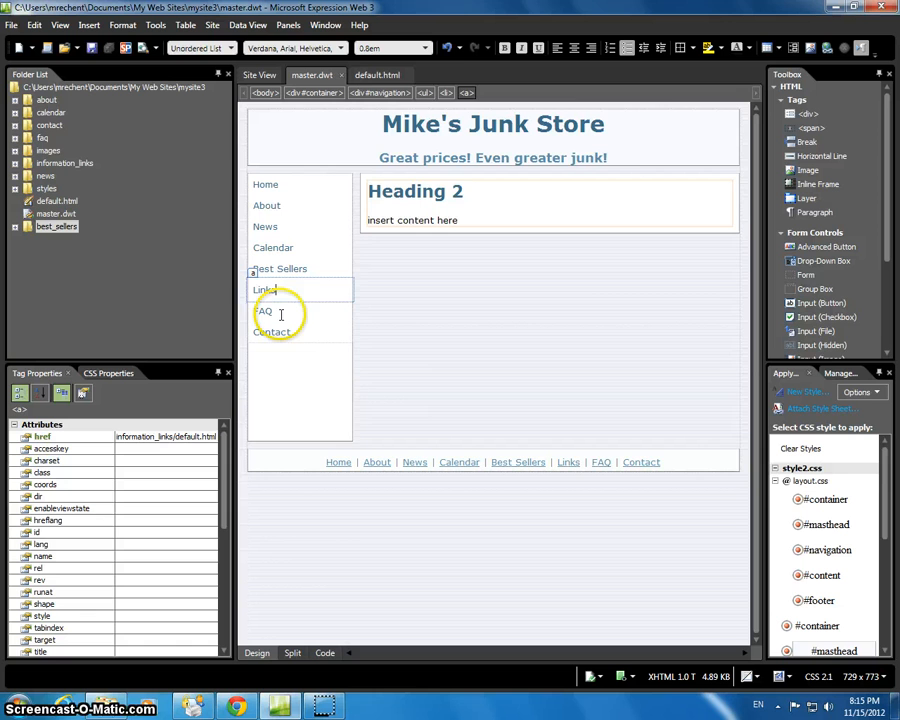
click(272, 331)
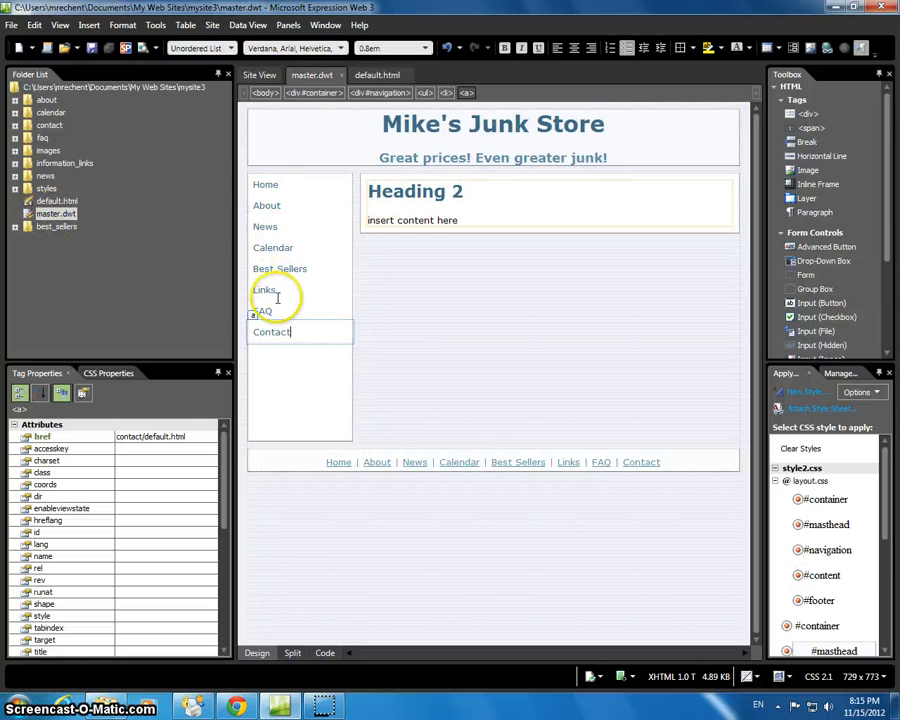
mouse_move(266, 184)
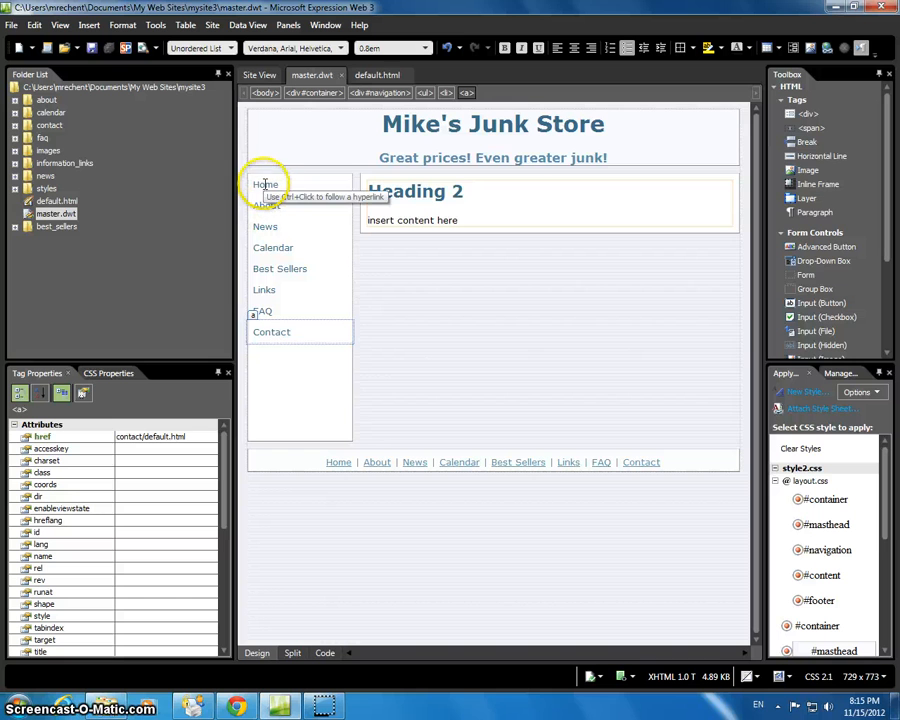
mouse_move(577, 316)
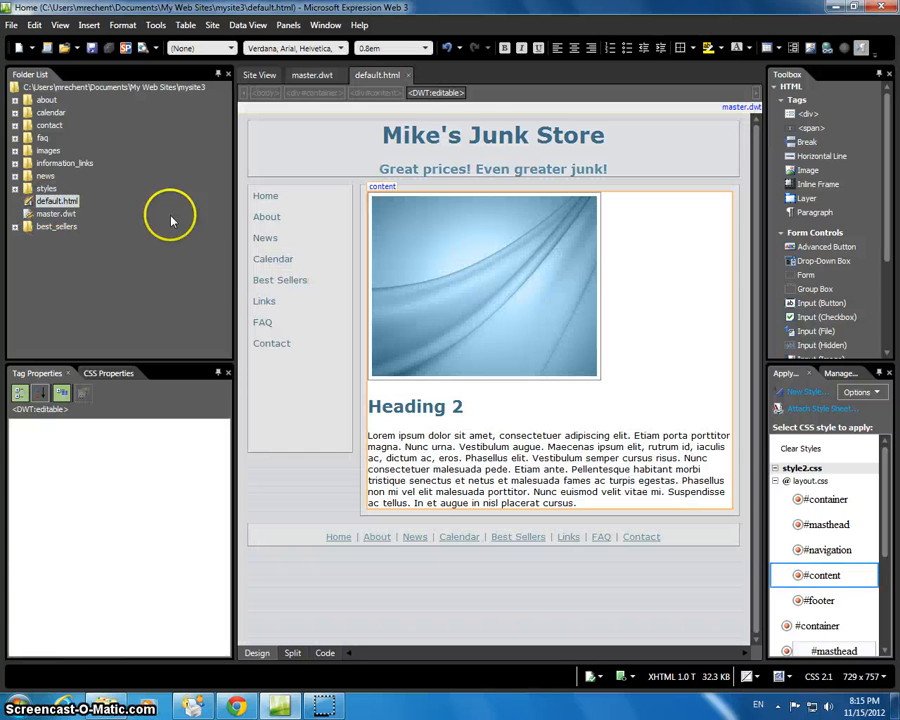
- Select the home page placeholder image and add a pics folder to the site
click(484, 287)
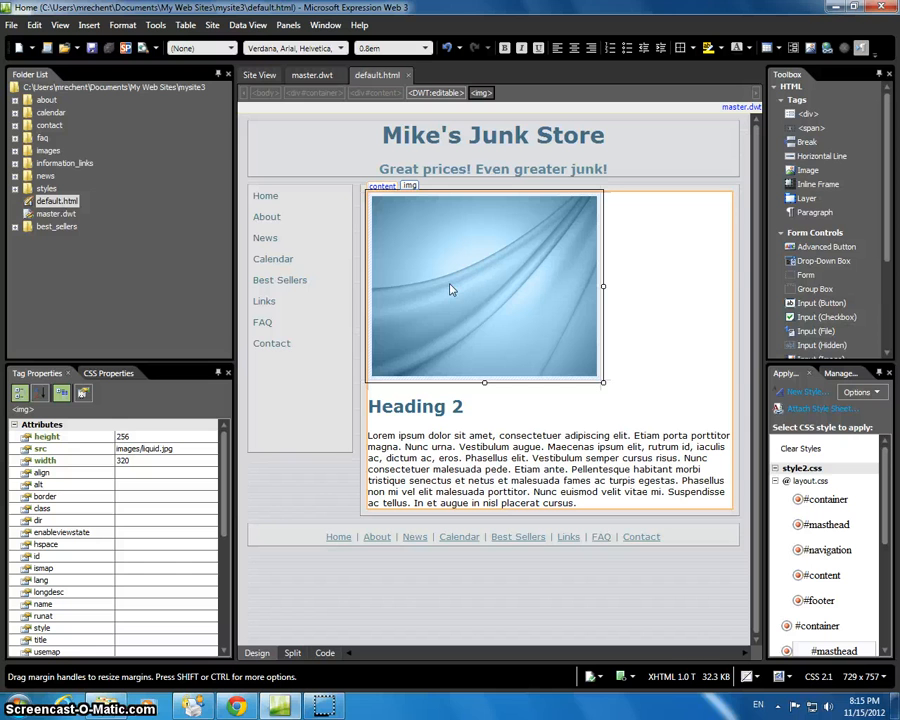
mouse_move(461, 245)
text(pics)
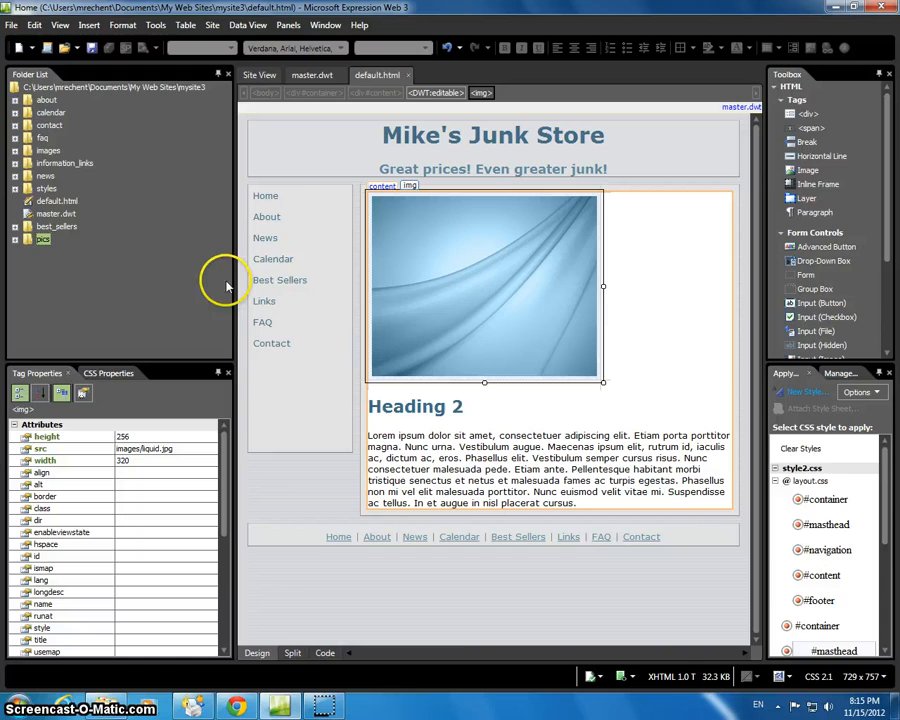
click(237, 708)
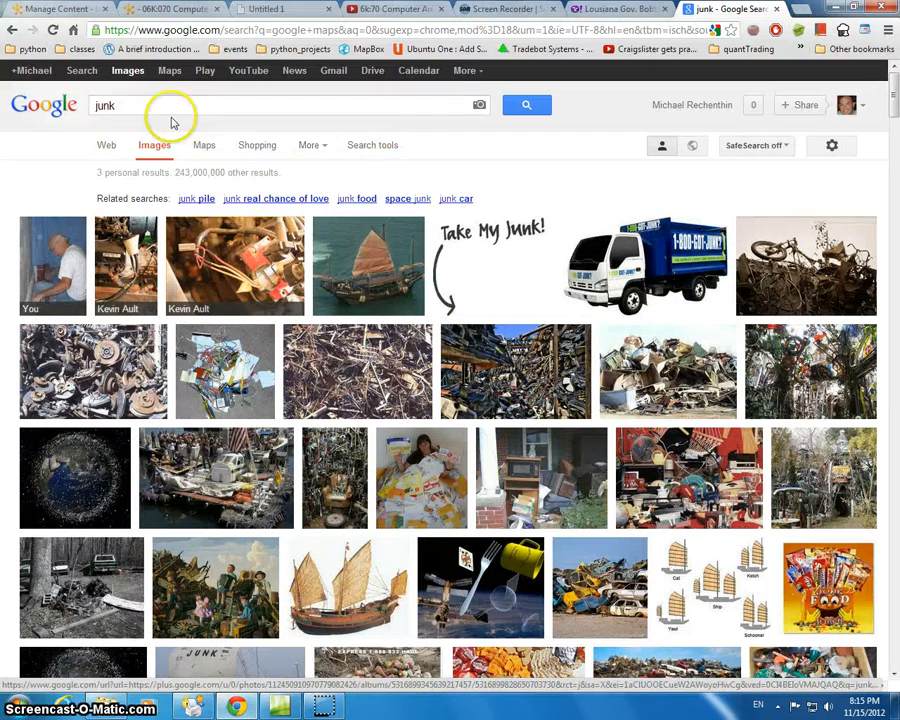
mouse_move(168, 145)
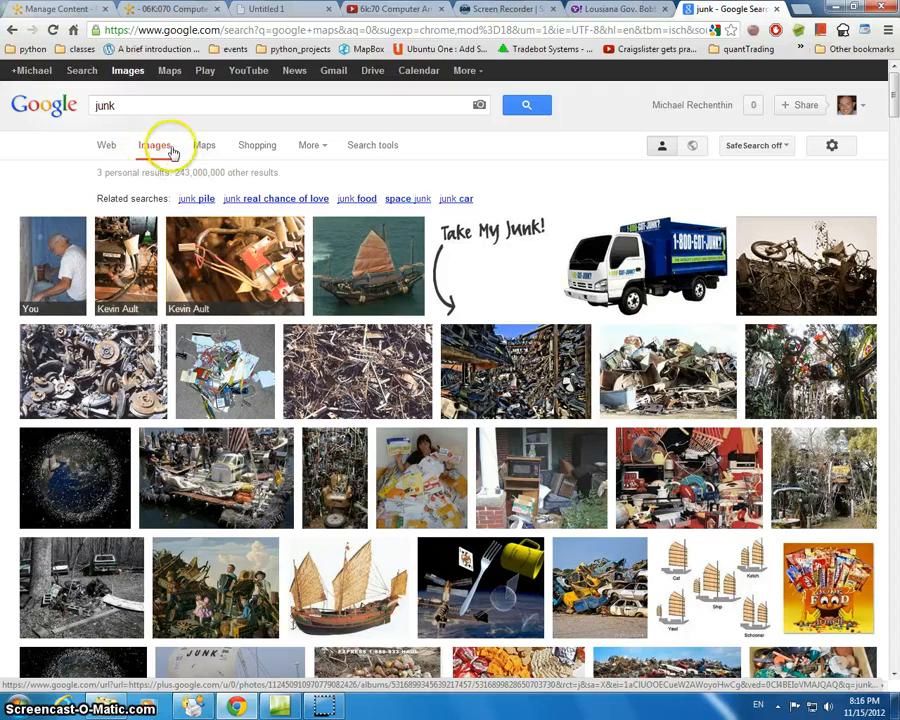
- Save junk photos pic1.jpg through pic5.jpg from Google Images into the pics folder
scroll(down, 3)
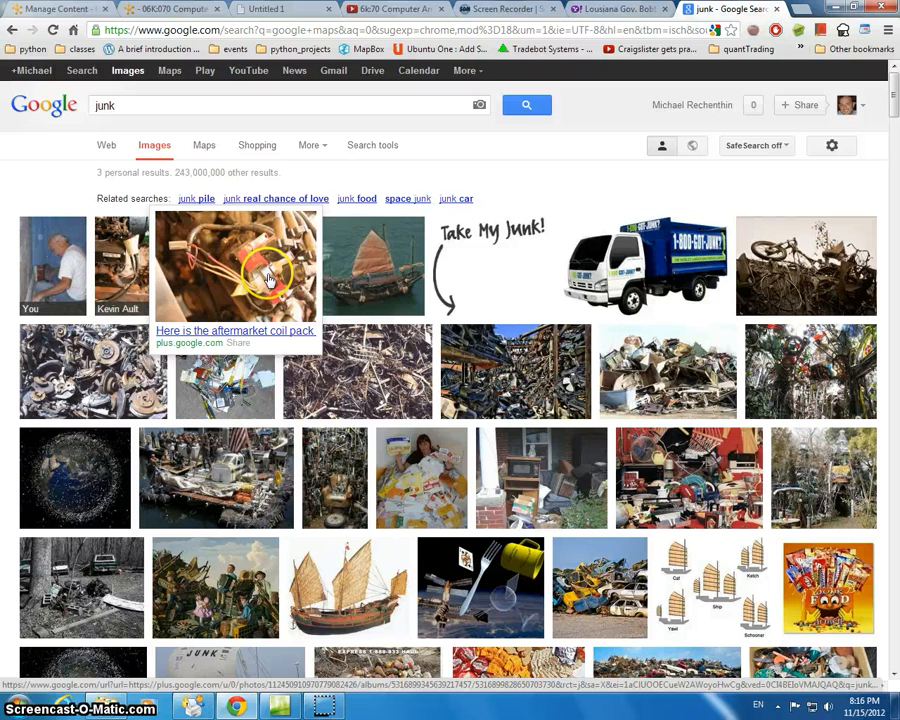
right_click(265, 278)
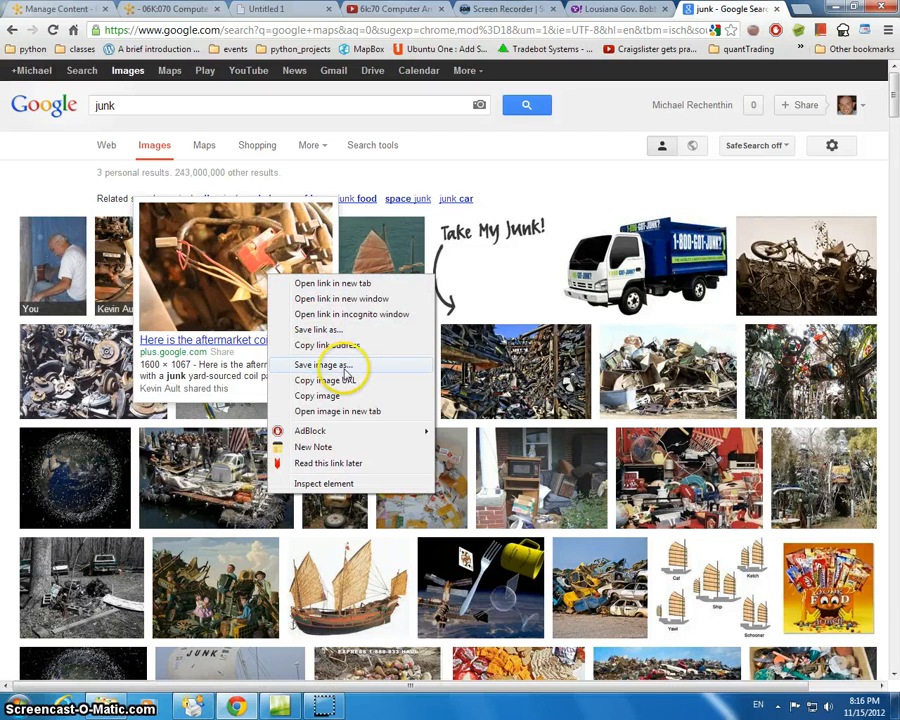
mouse_move(508, 158)
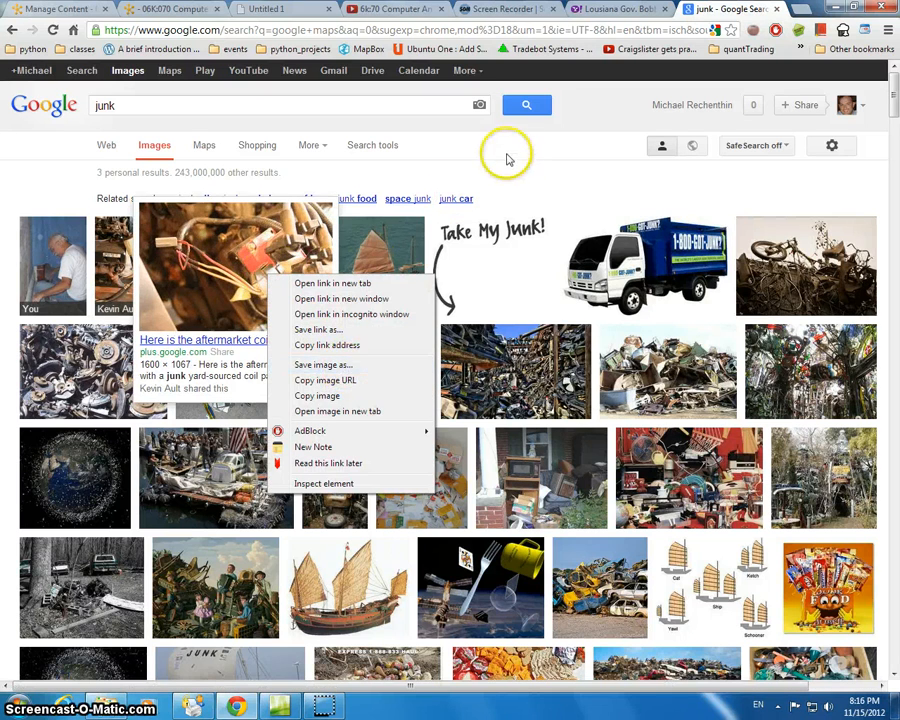
scroll(down, 3)
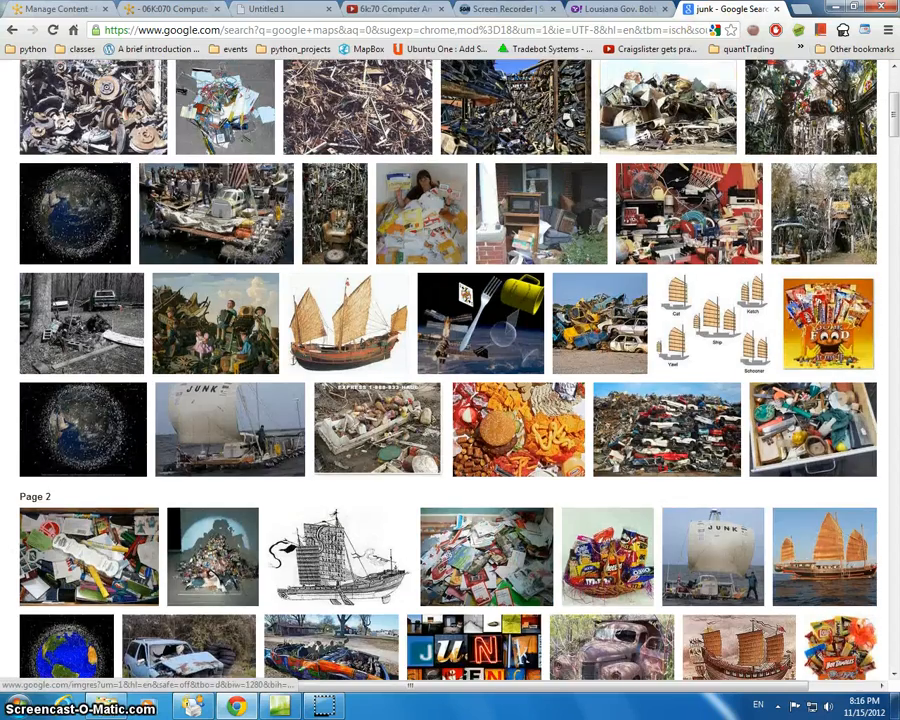
click(188, 707)
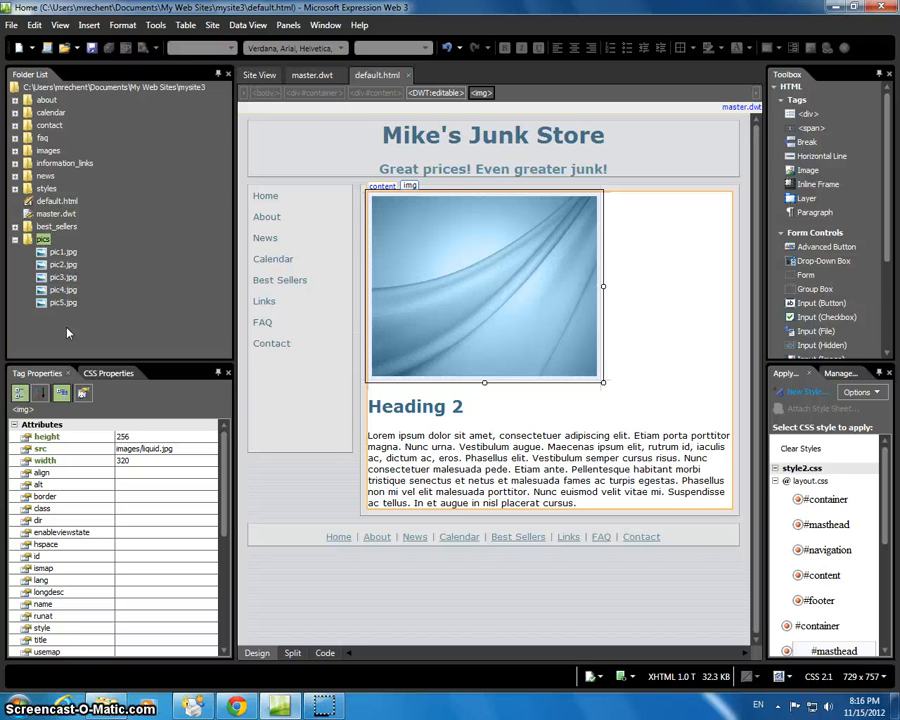
mouse_move(108, 308)
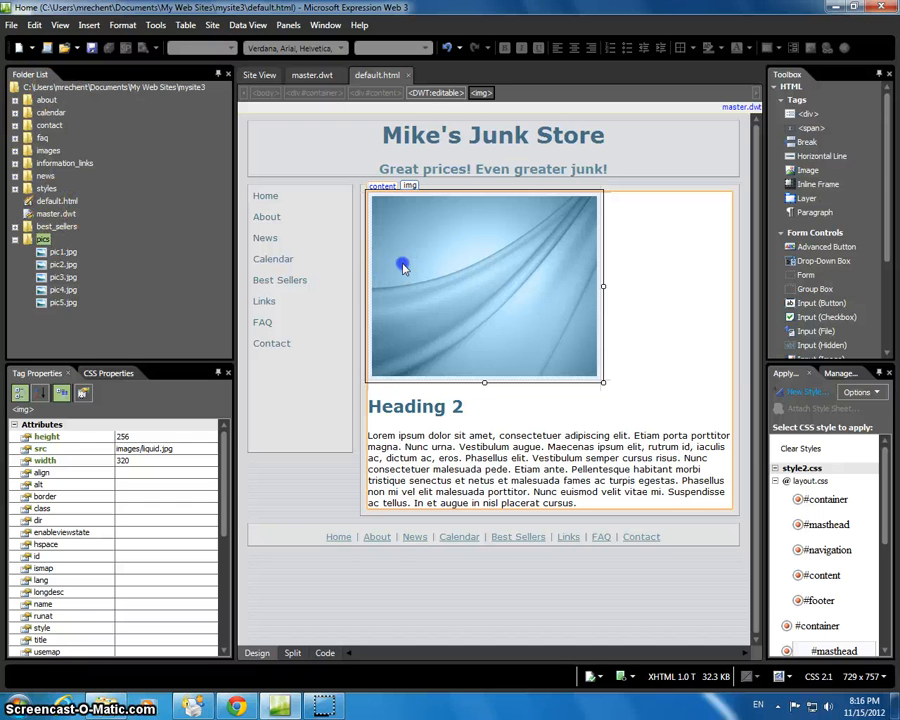
- Swap the home page placeholder for pics/pic3.jpg, the rusty truck, with alt text 'Junk'
right_click(404, 267)
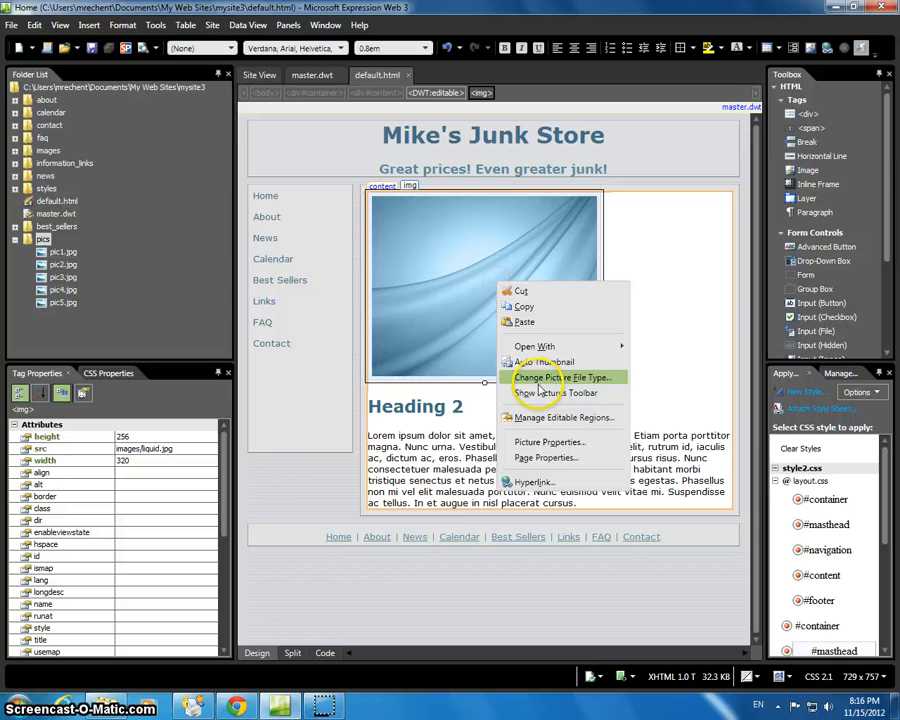
mouse_move(548, 442)
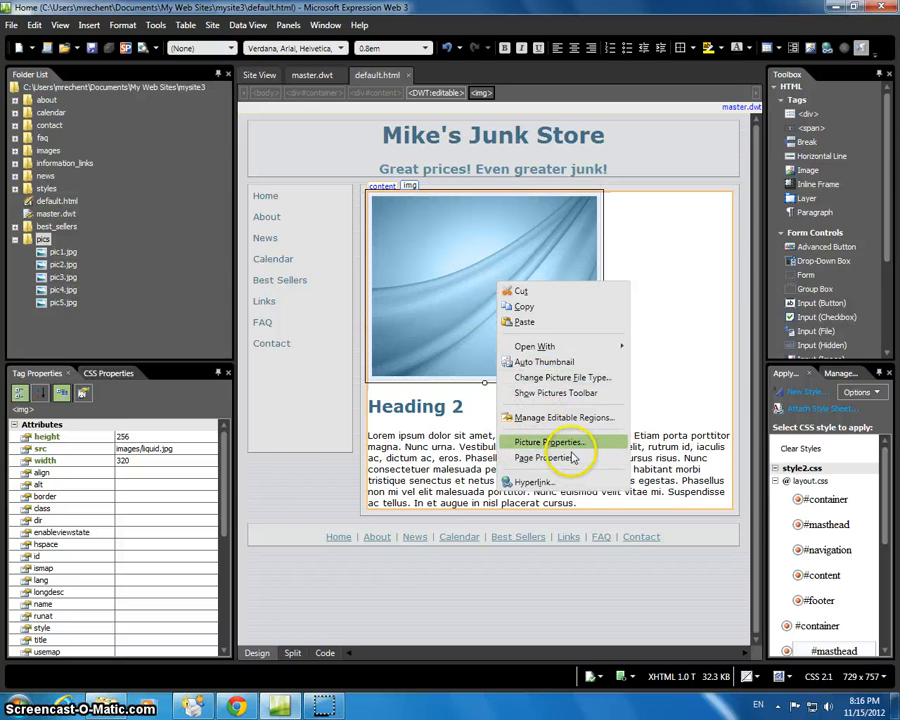
click(548, 442)
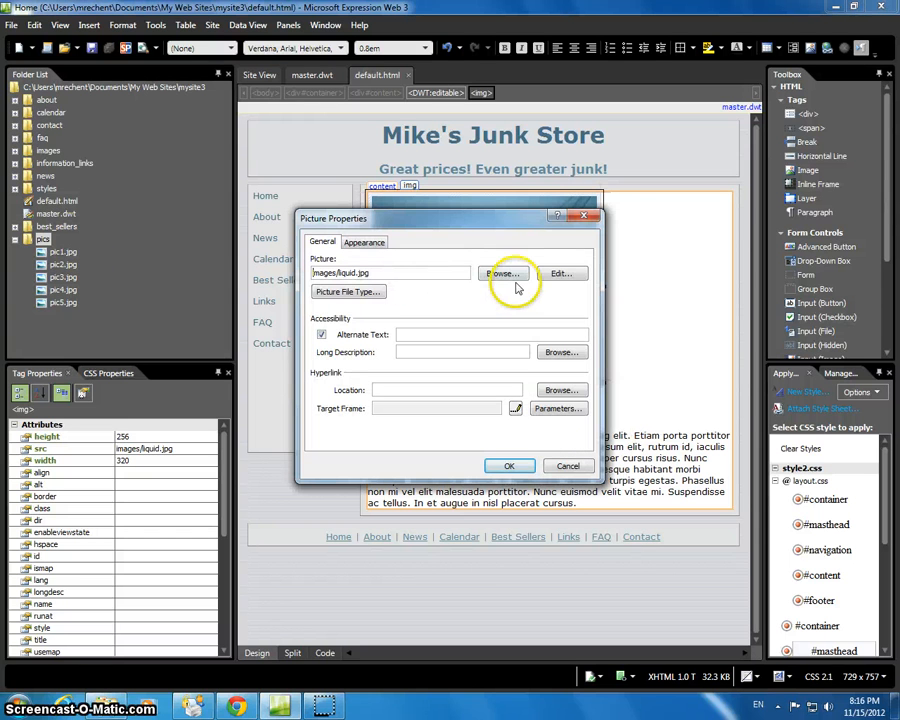
click(502, 273)
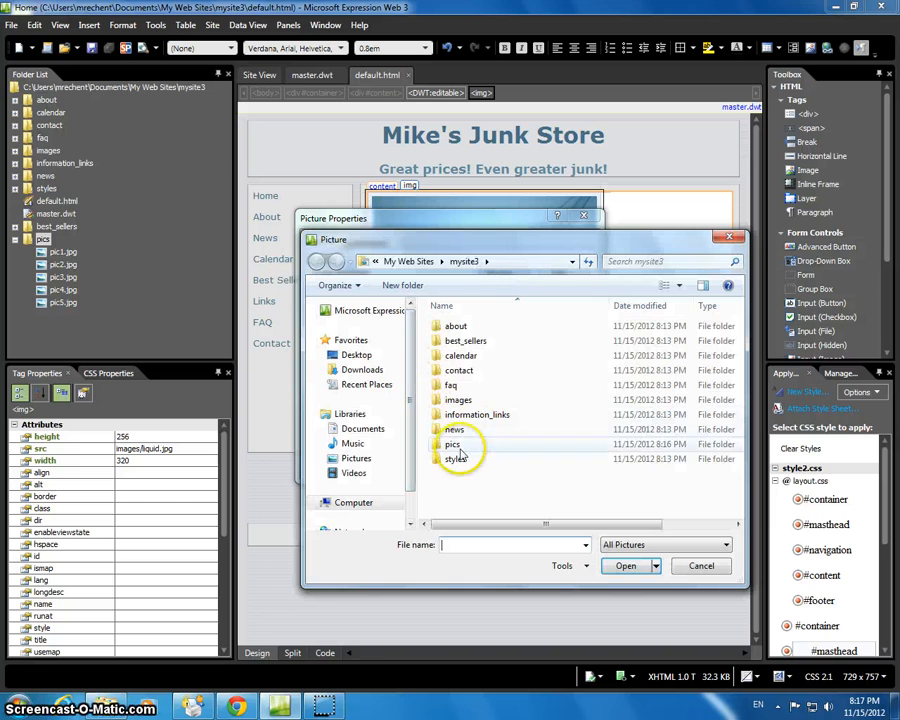
double_click(452, 444)
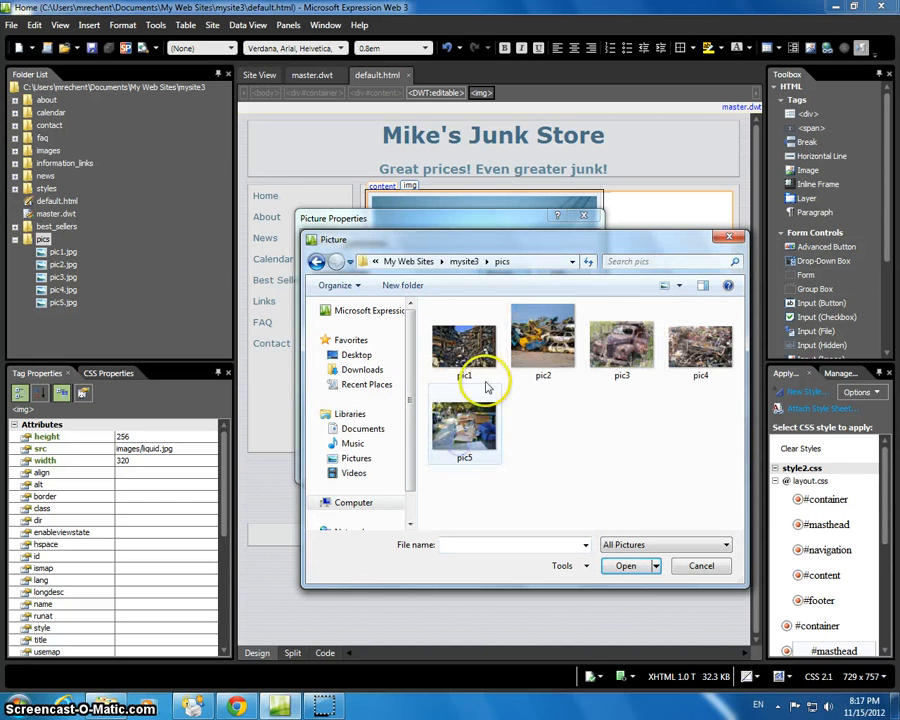
click(622, 345)
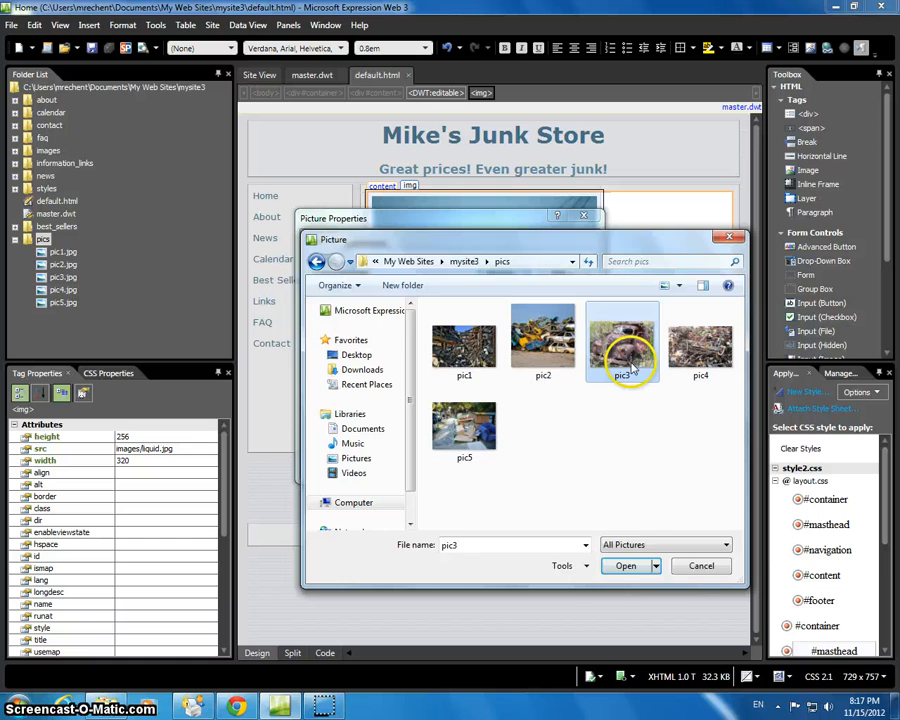
click(624, 566)
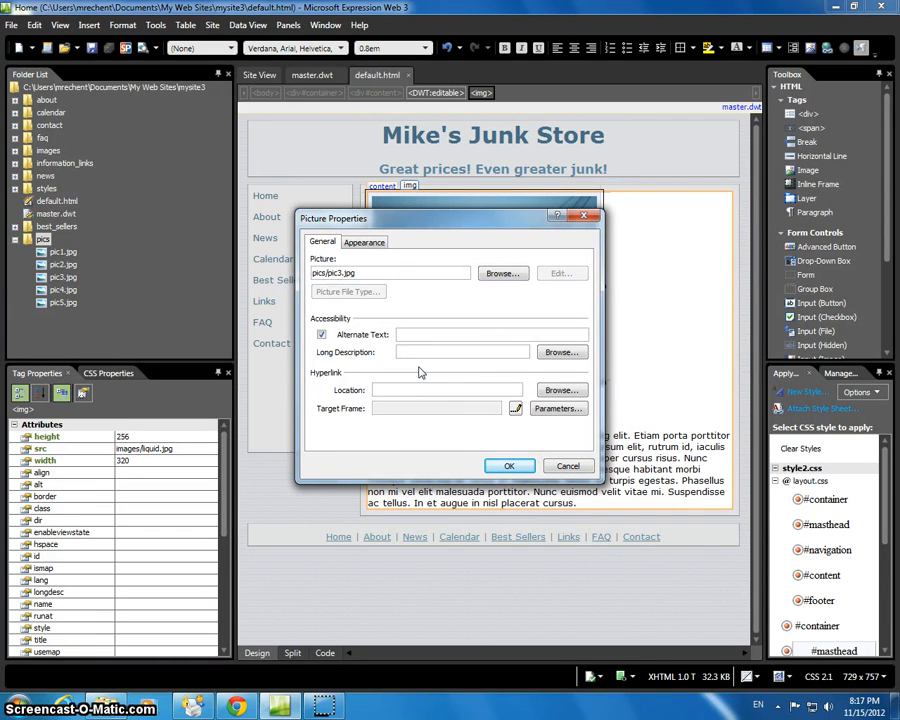
text(Junk)
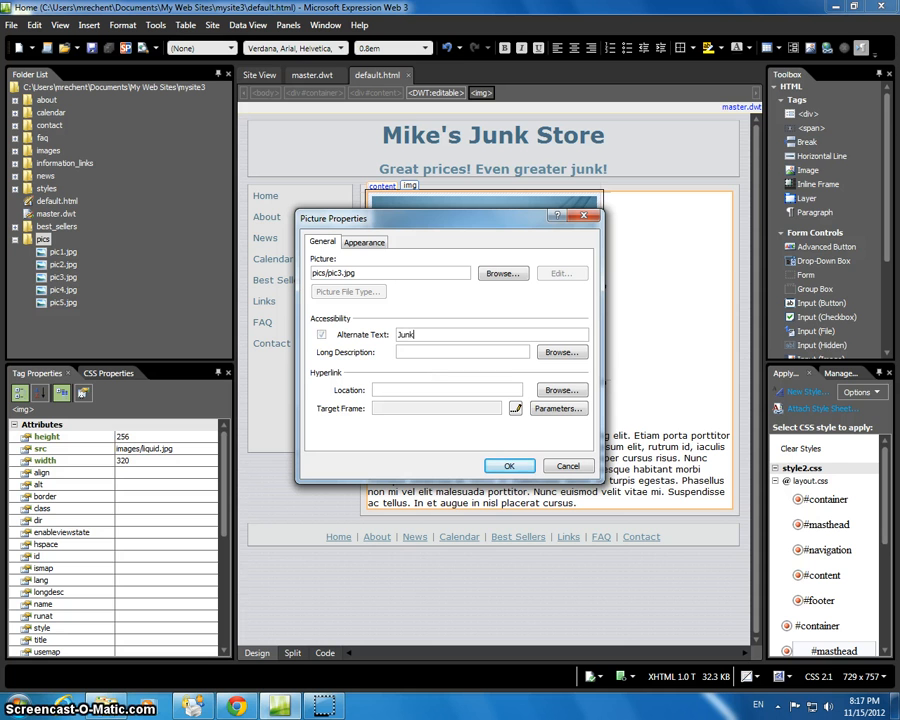
click(509, 466)
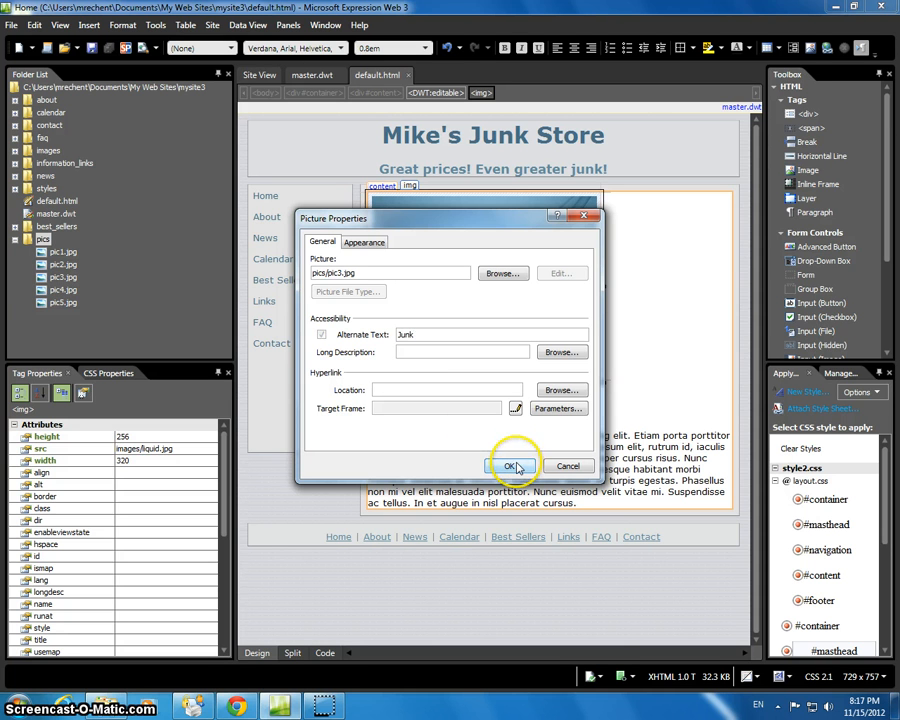
click(509, 466)
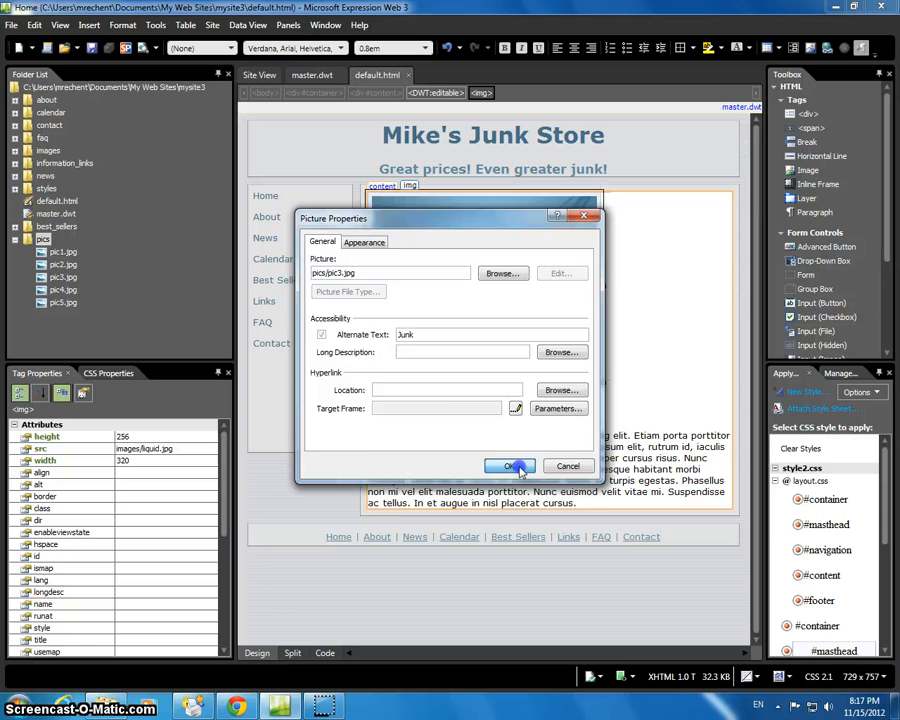
click(510, 466)
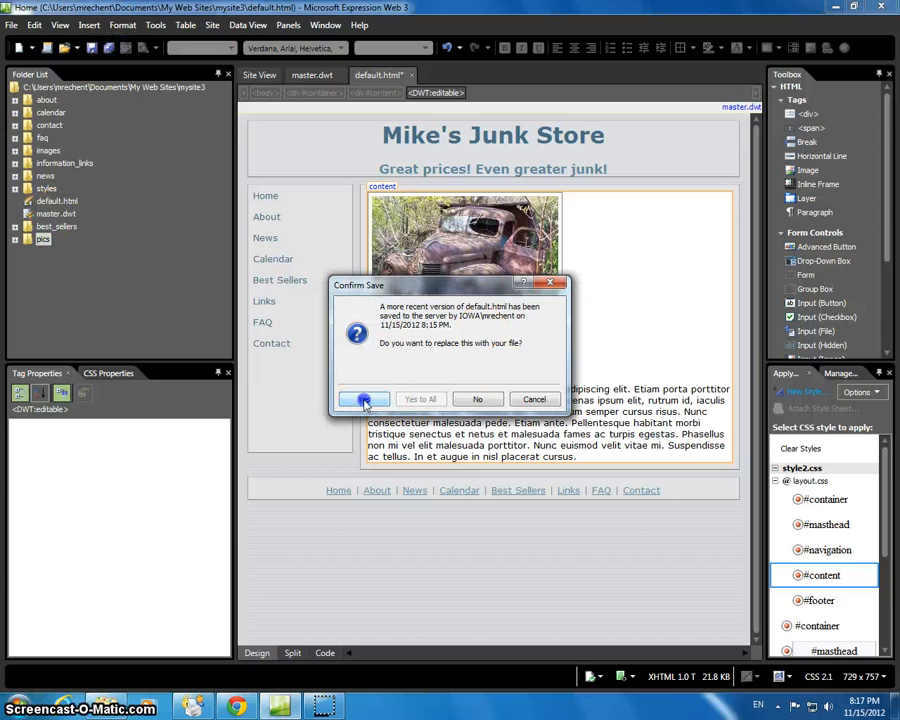
- Save default.html, replacing the more recent server copy
click(364, 399)
text(database)
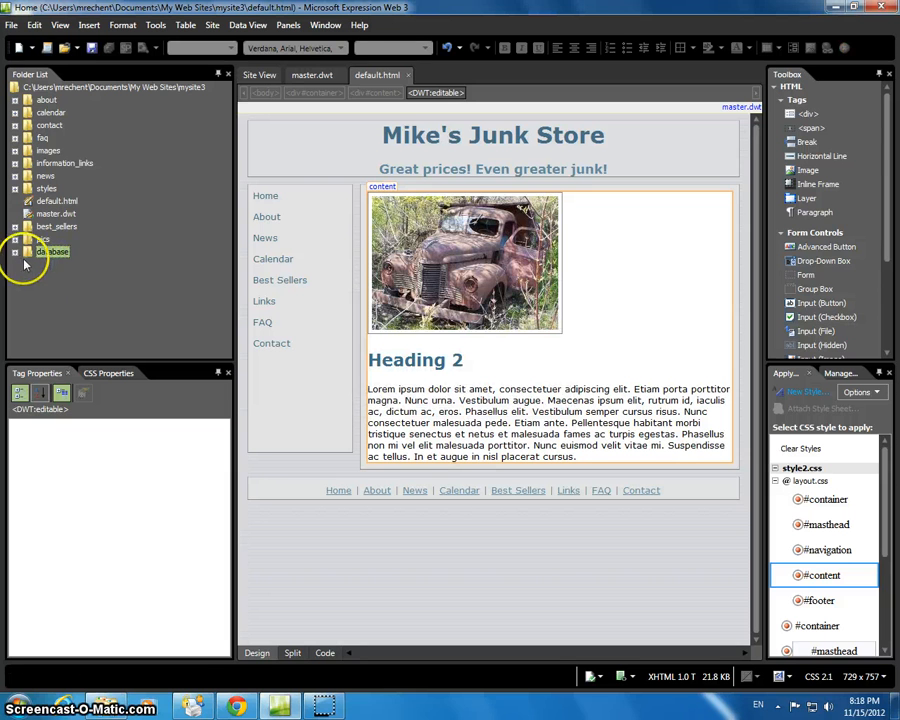
- Show the database folder holding ComputerStoreDB.mdb, then return to the home page
click(14, 239)
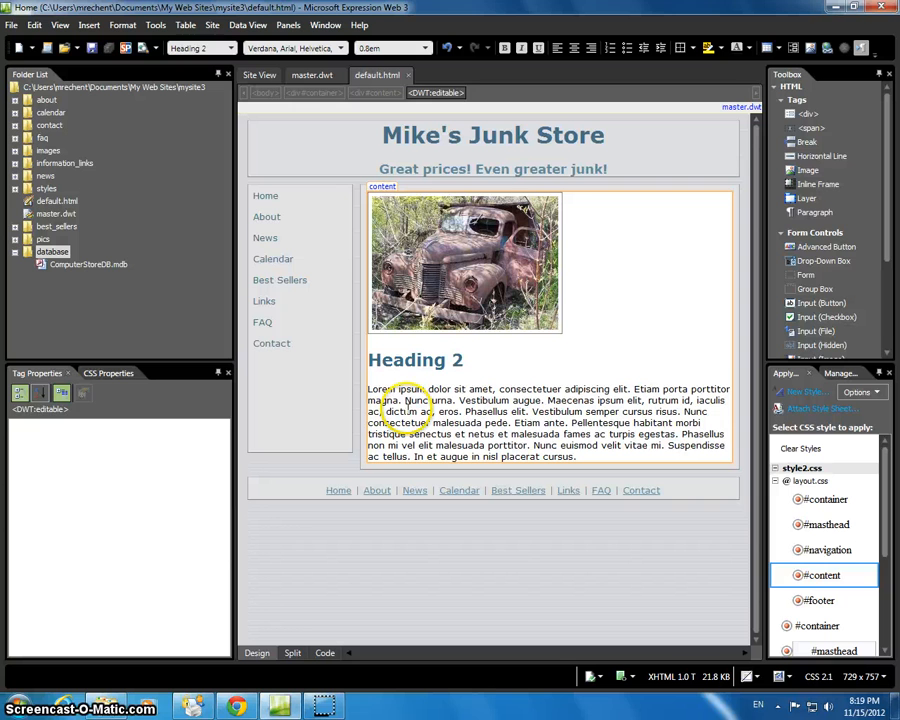
click(405, 400)
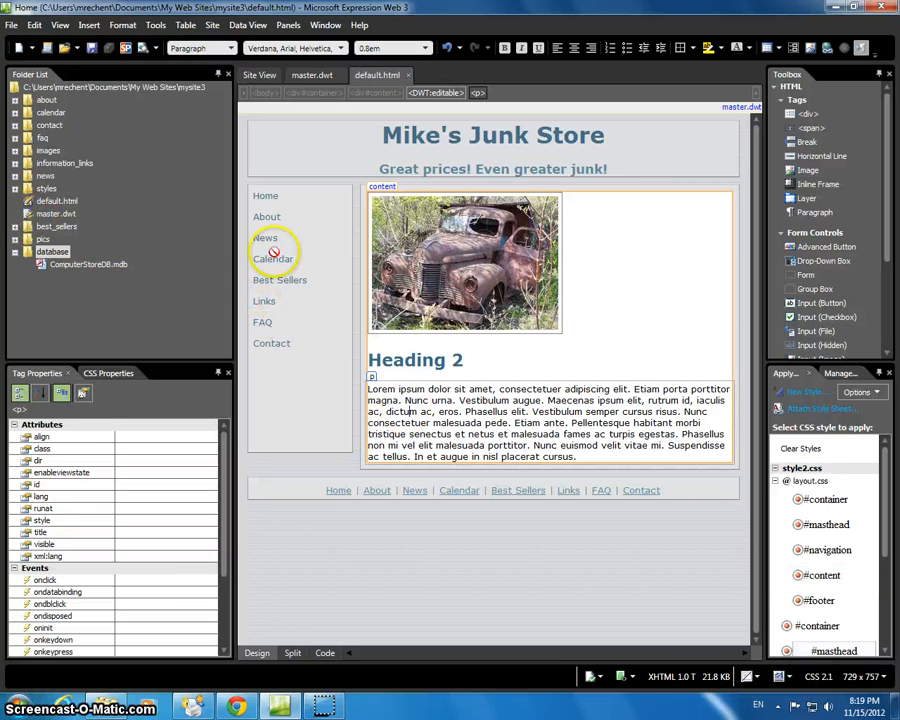
mouse_move(267, 238)
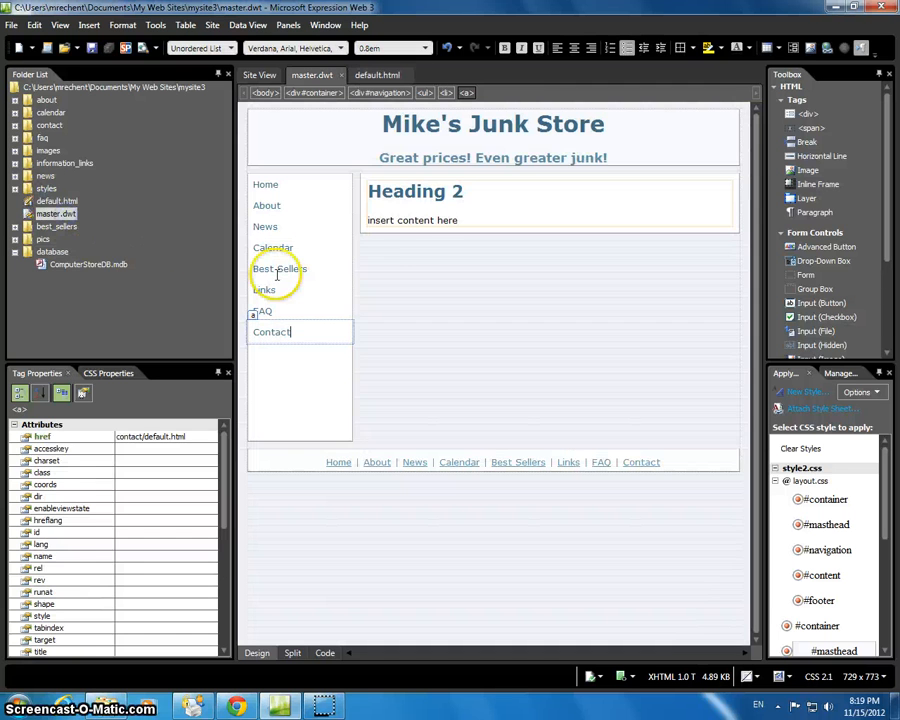
- Relabel the News link as 'Birthday' in sidebar and footer, updating the 8 attached pages
click(265, 226)
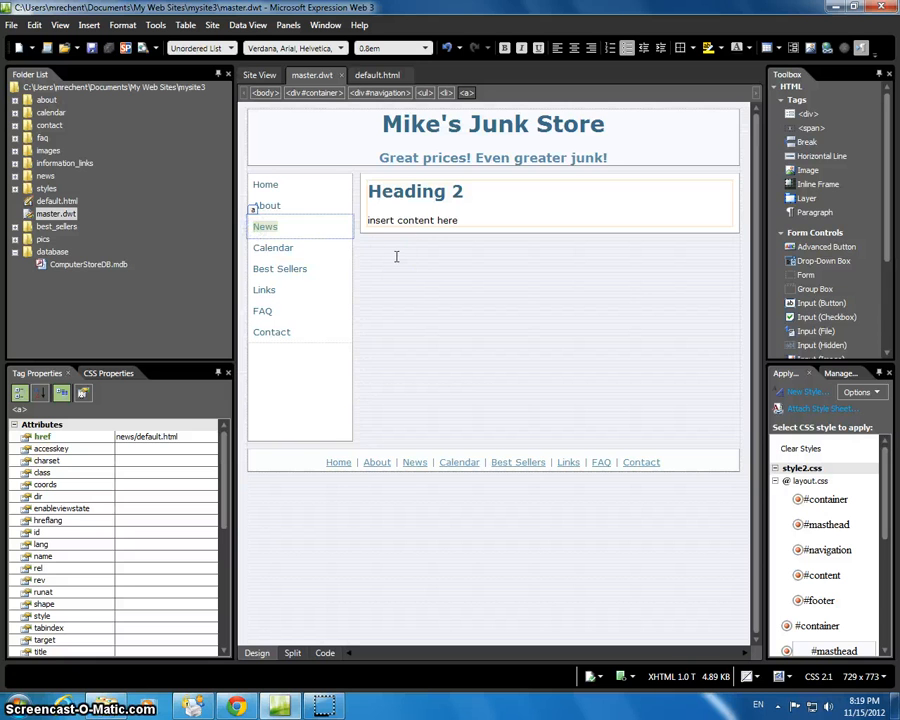
text(Birthday)
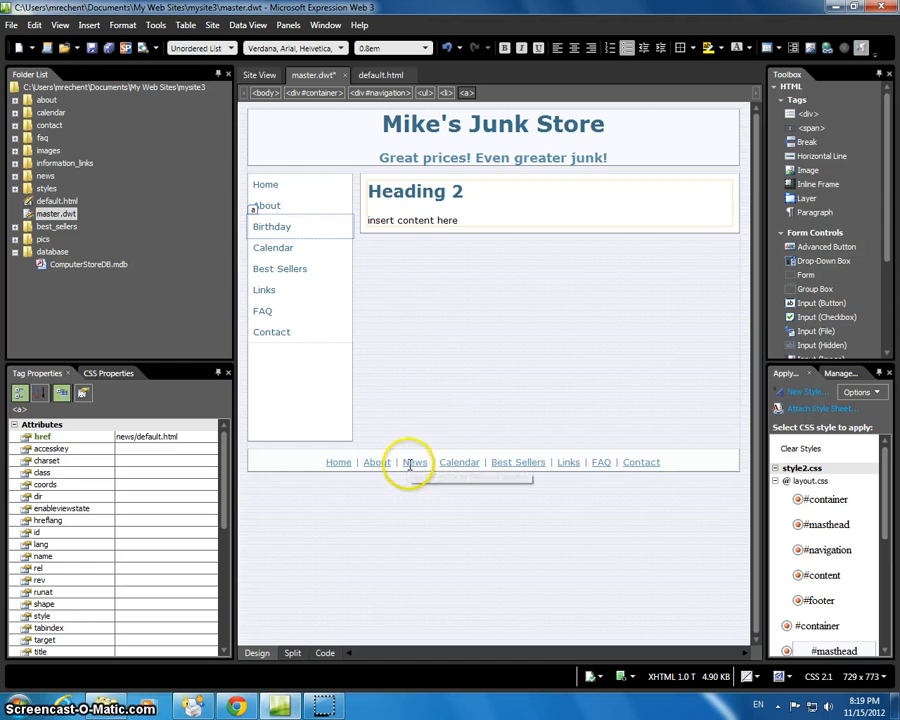
click(414, 462)
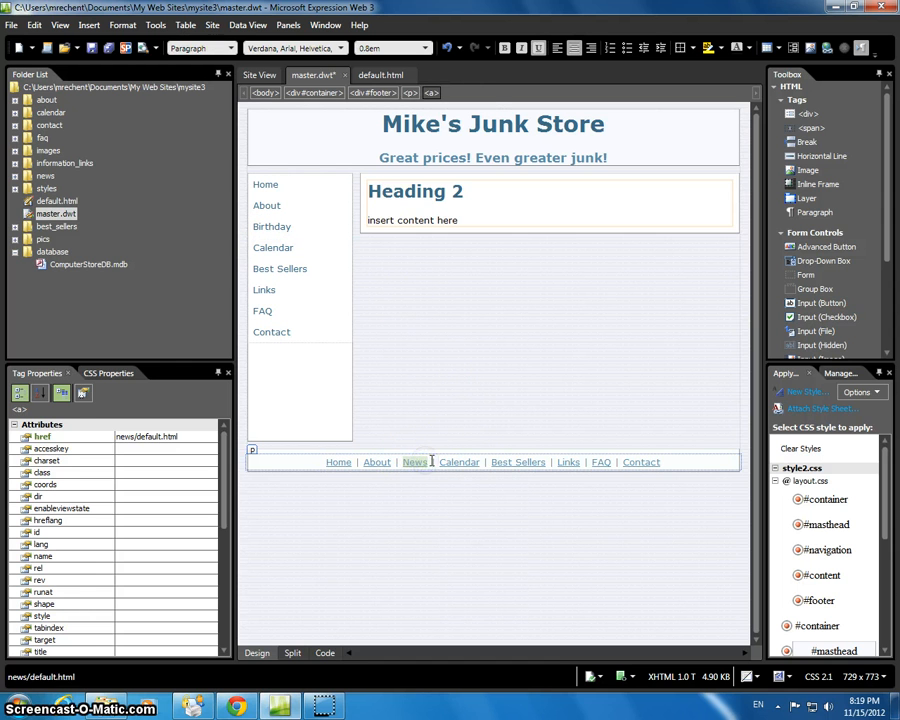
click(414, 462)
text(Birthday)
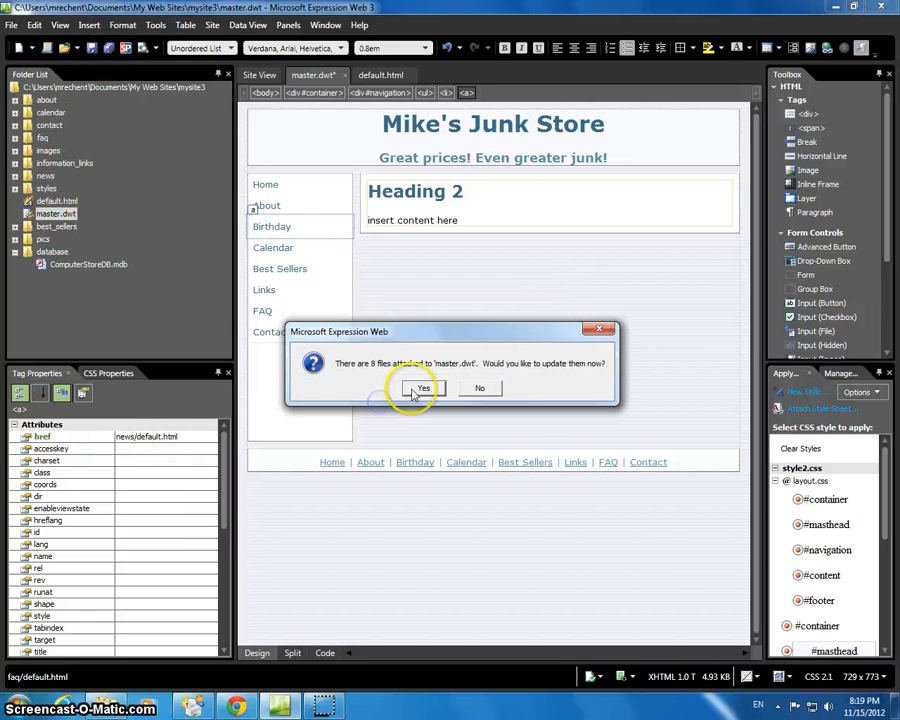
click(419, 388)
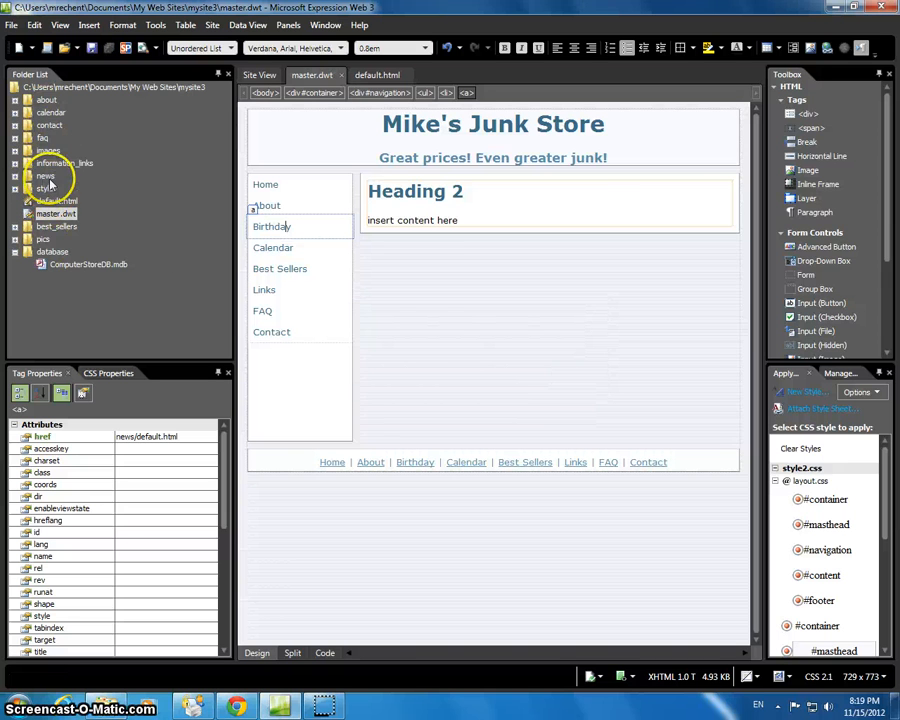
- Rename the news folder to 'birthday' and update the template's attached pages
right_click(46, 176)
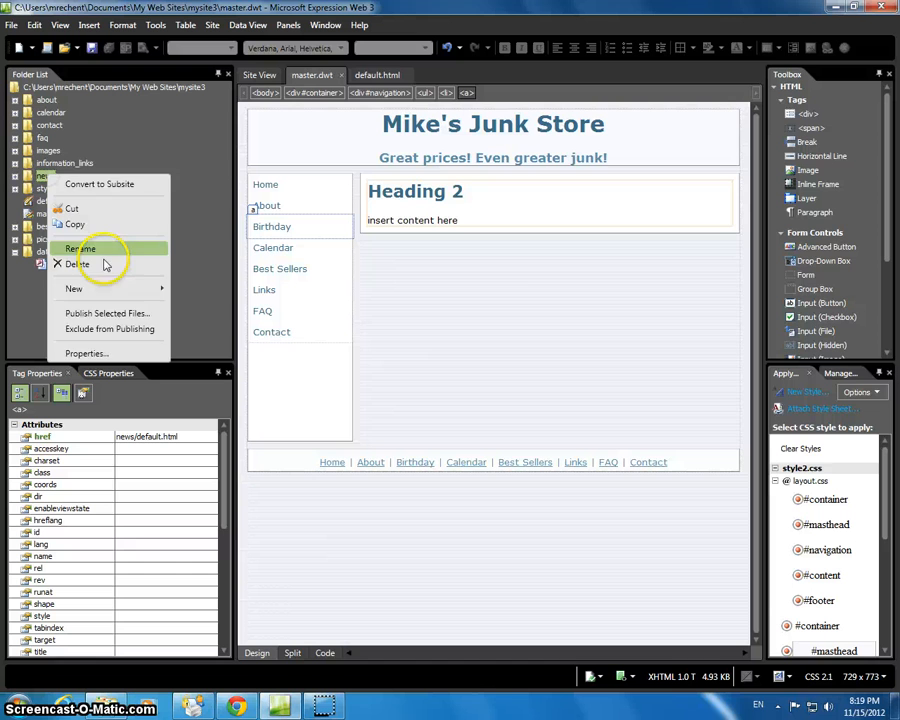
click(77, 247)
text(birthday)
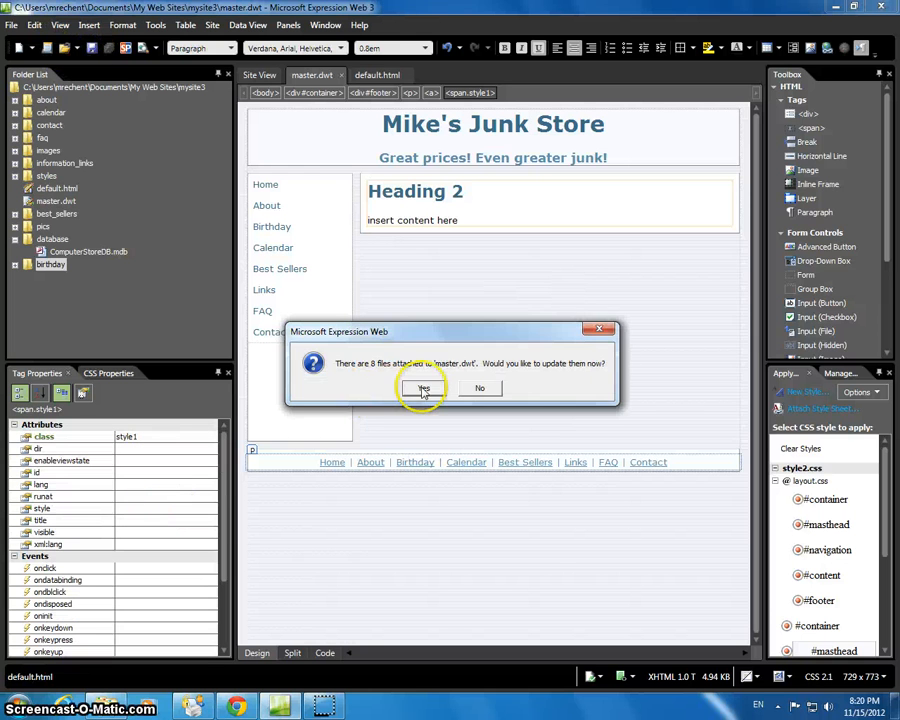
click(420, 388)
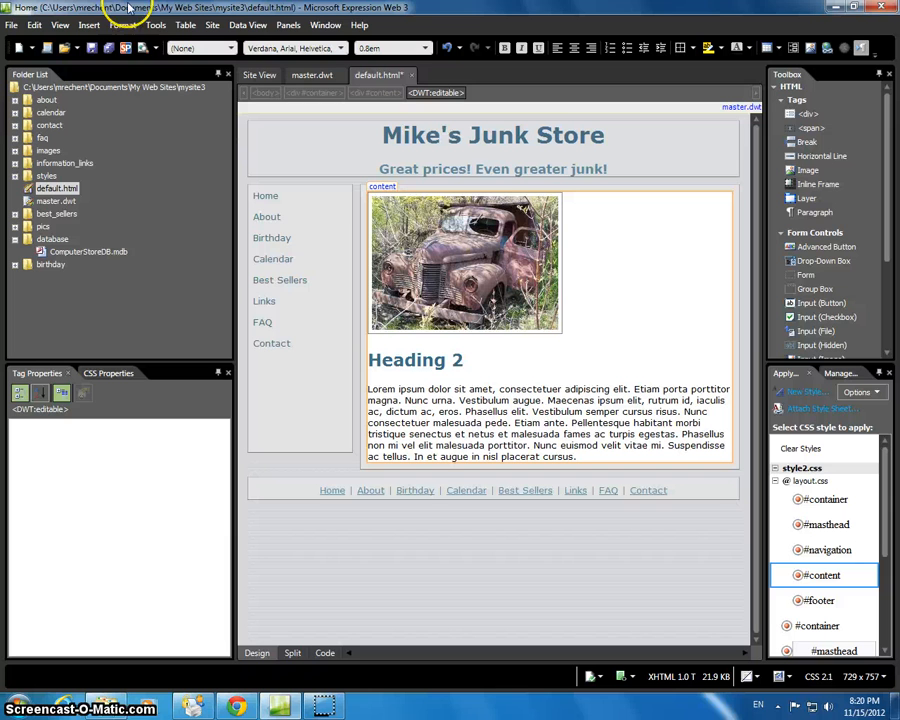
mouse_move(147, 47)
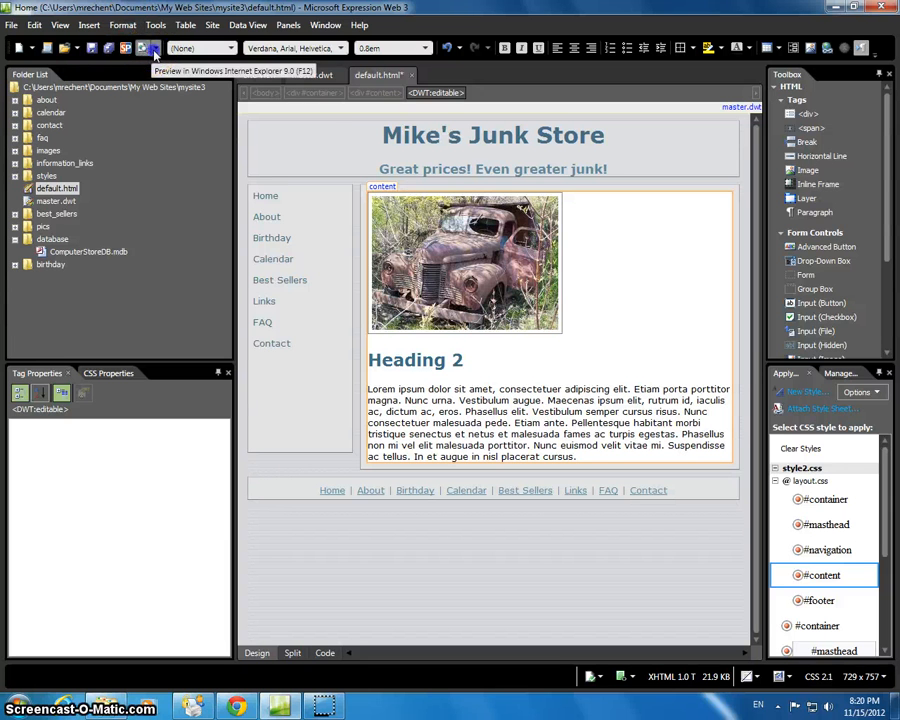
- Preview default.html in Internet Explorer 9.0, saving over the newer version
click(151, 48)
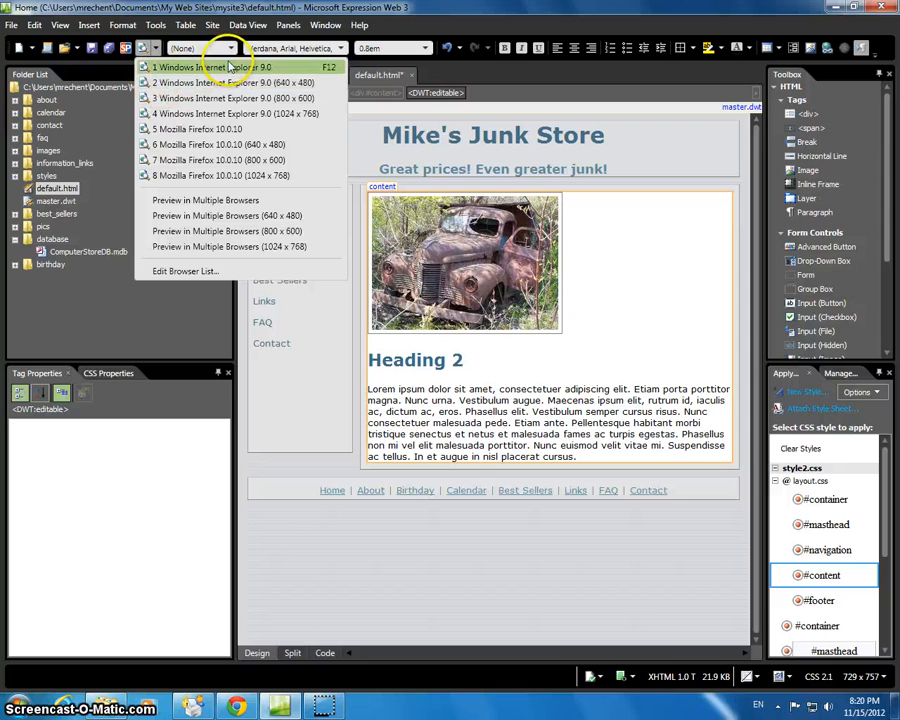
mouse_move(230, 82)
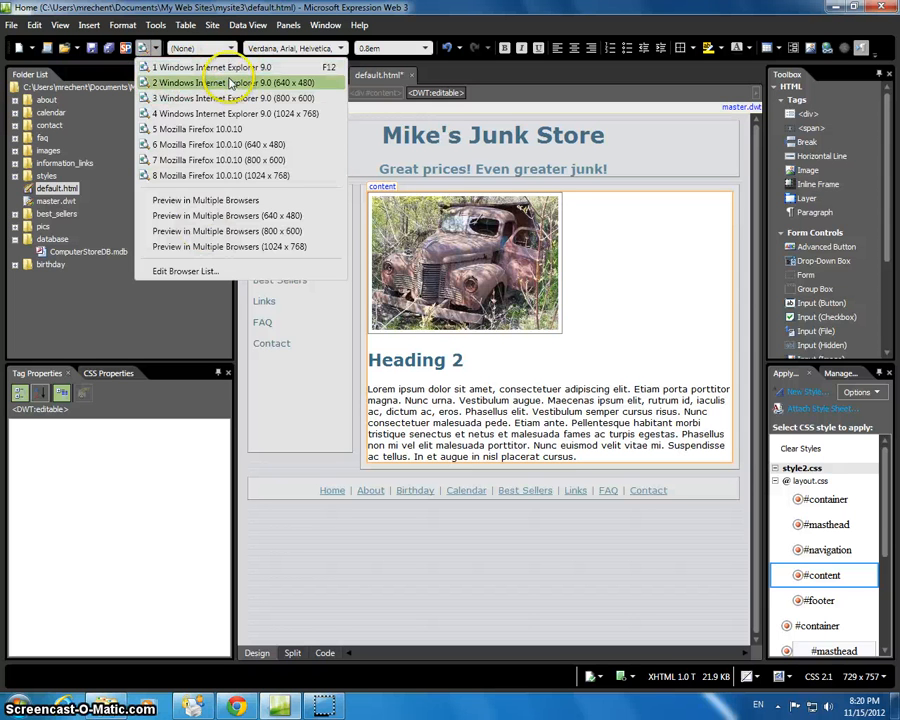
click(230, 82)
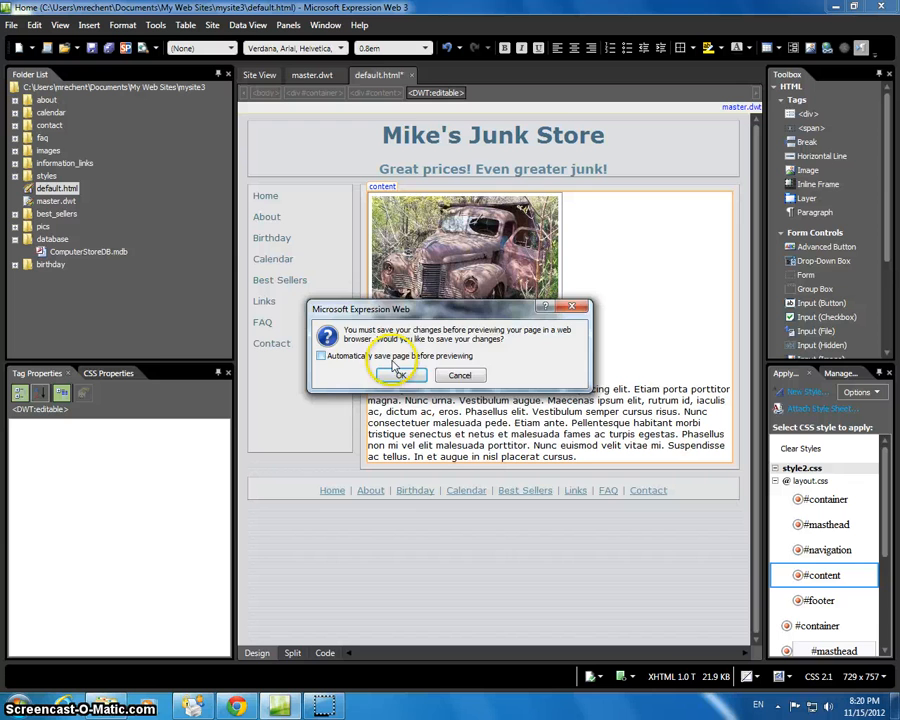
click(389, 370)
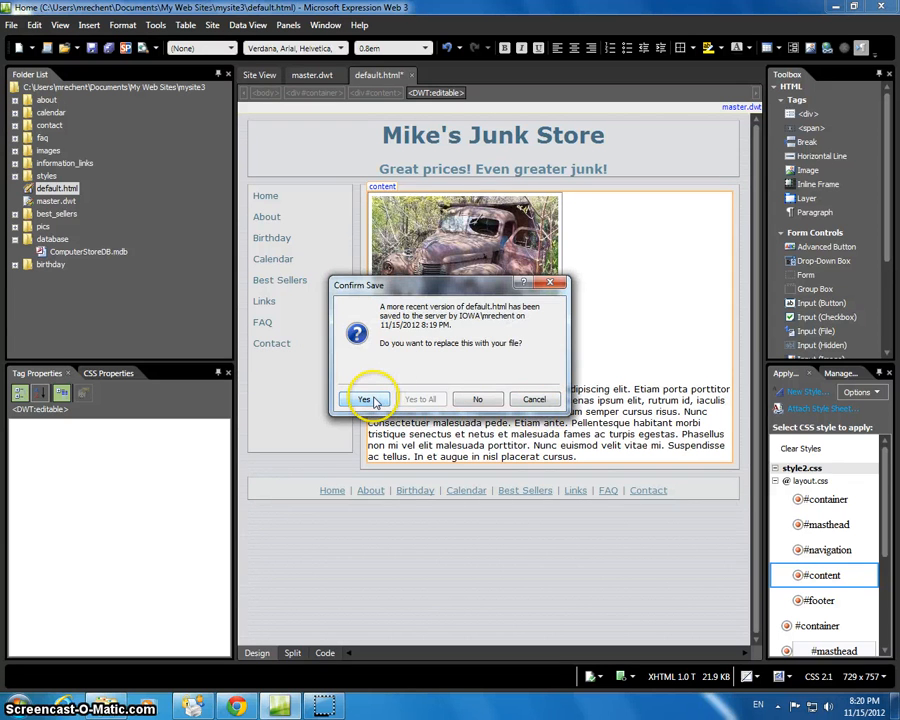
click(364, 399)
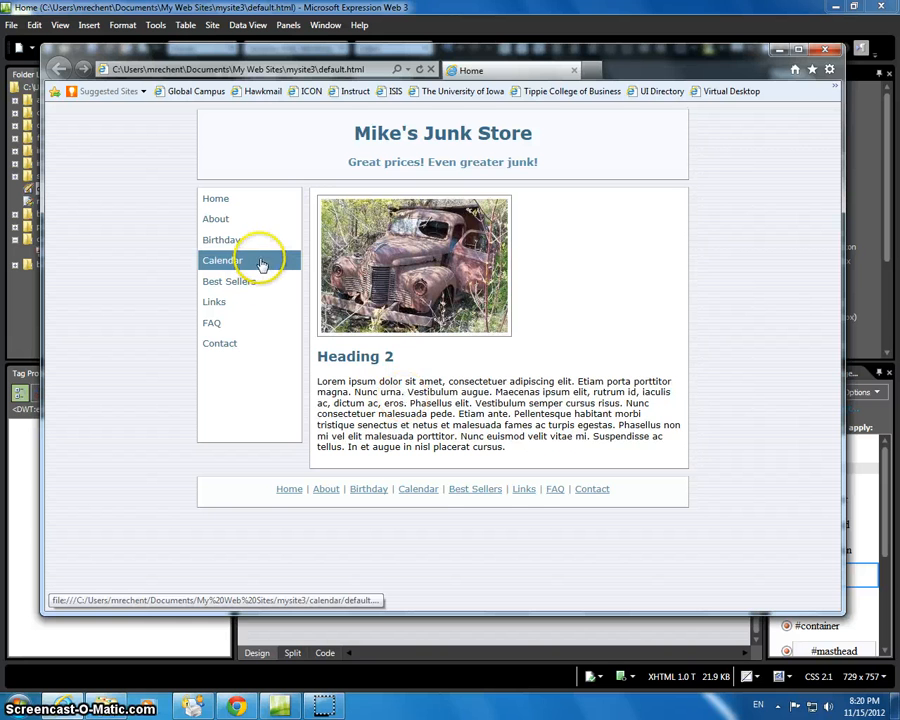
- Test the About, Contact and Calendar links in the Internet Explorer preview
click(215, 218)
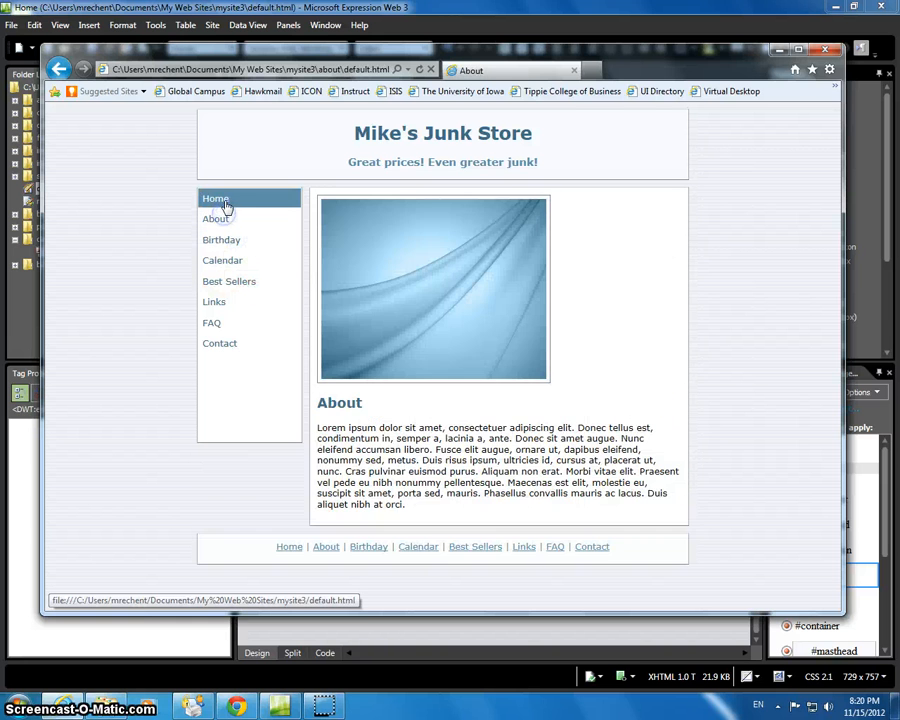
click(219, 343)
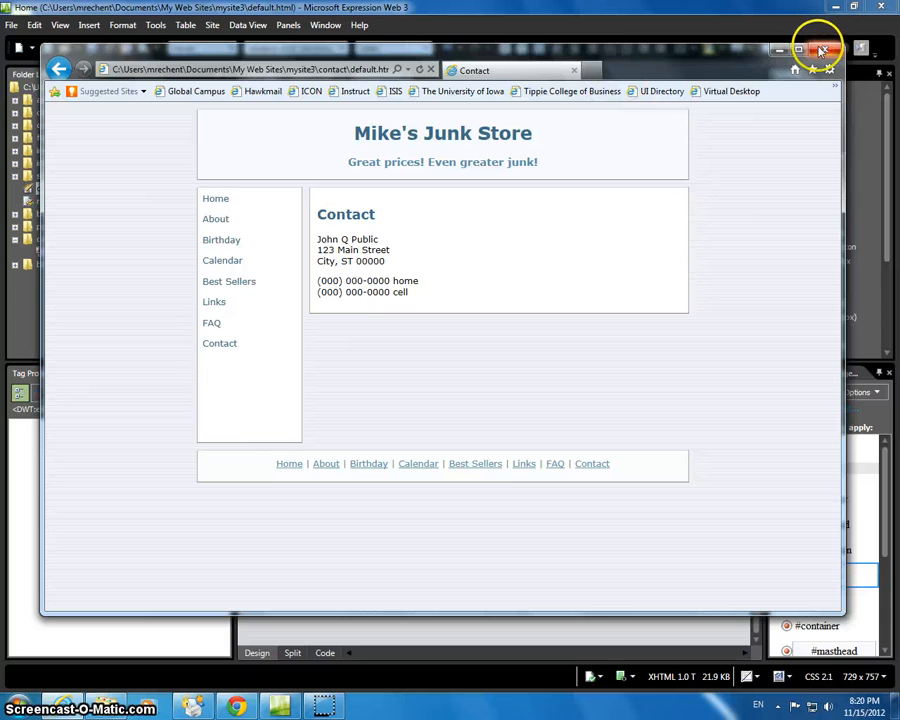
mouse_move(235, 345)
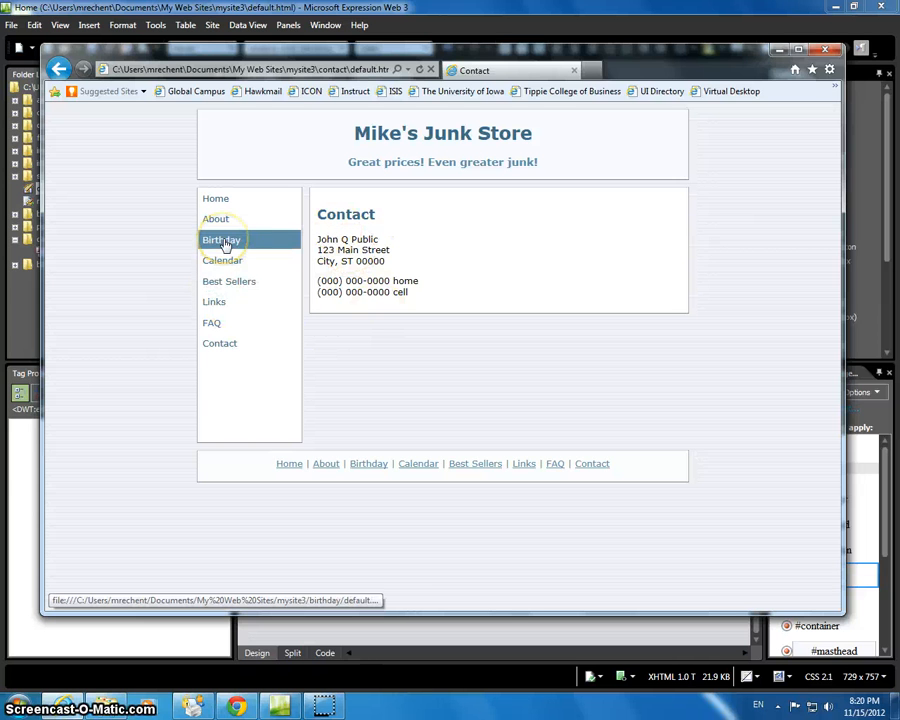
mouse_move(222, 260)
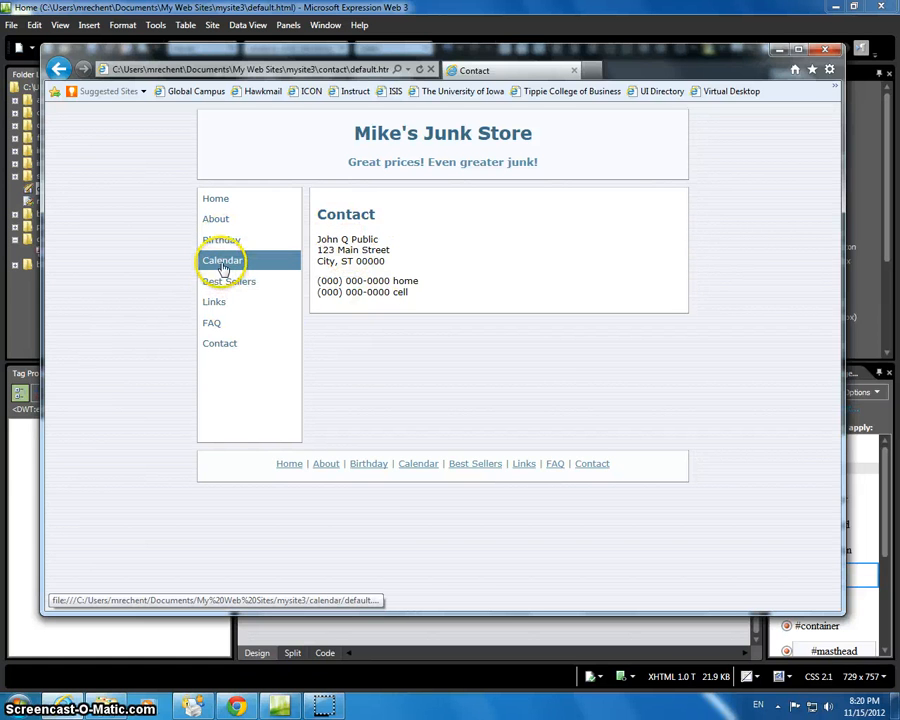
click(222, 260)
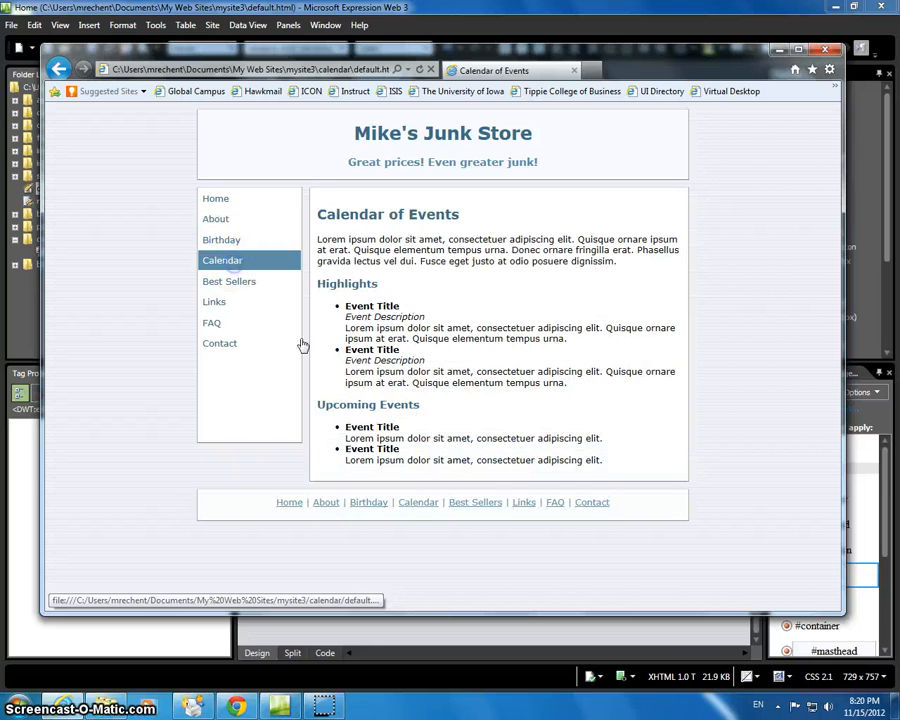
mouse_move(237, 260)
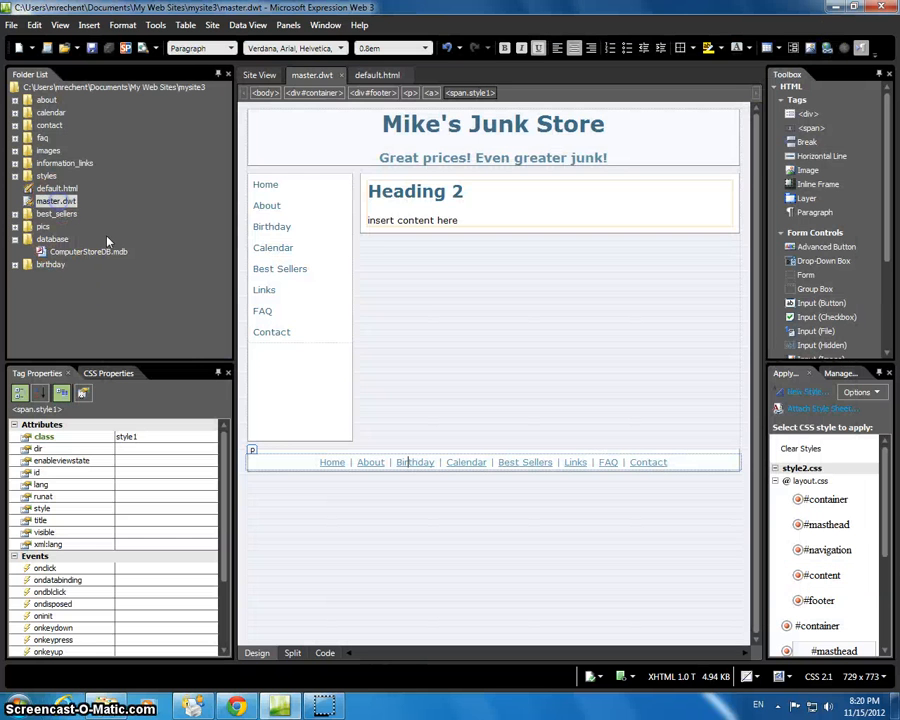
- Delete the Calendar link from sidebar and footer and update attached pages
click(273, 247)
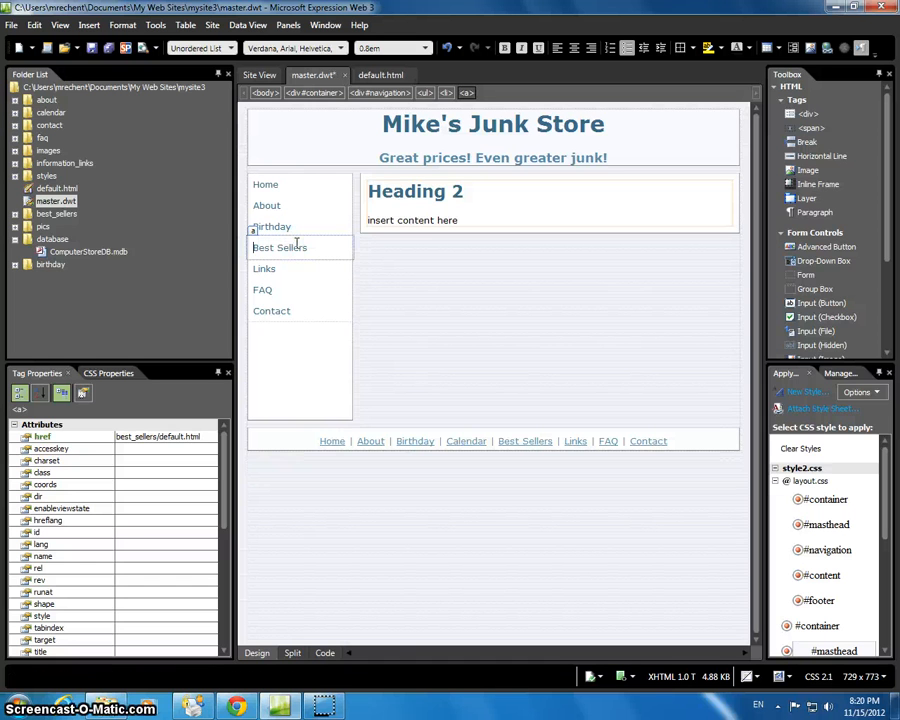
click(466, 441)
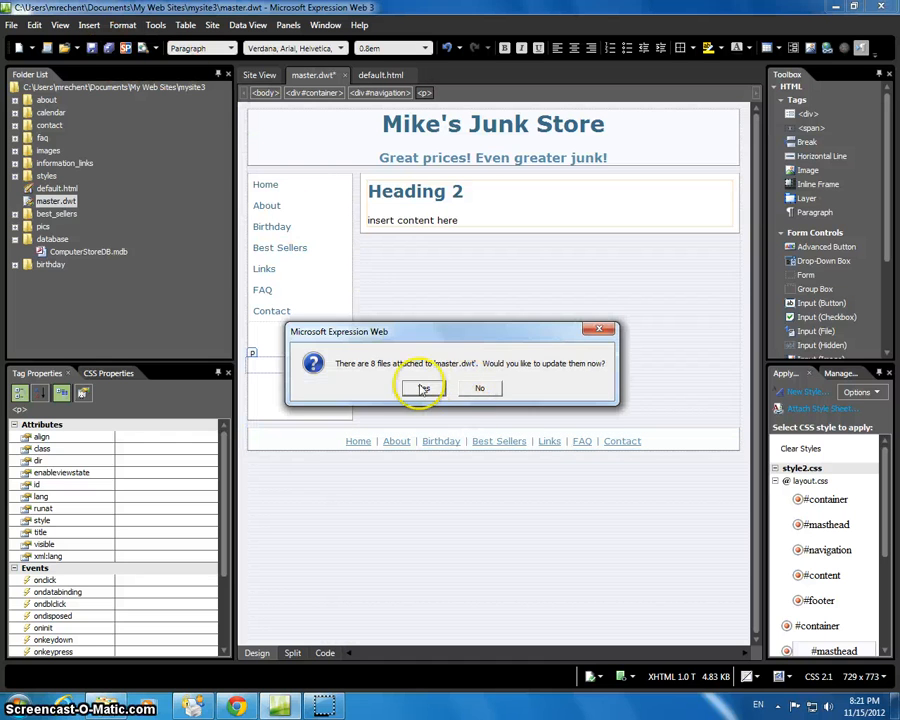
click(420, 388)
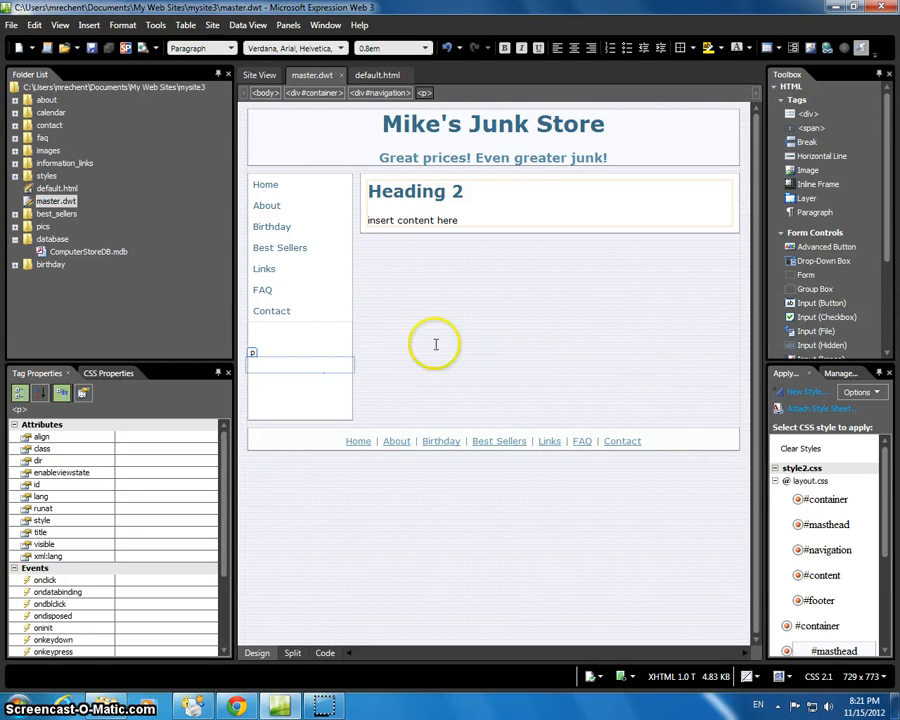
mouse_move(125, 263)
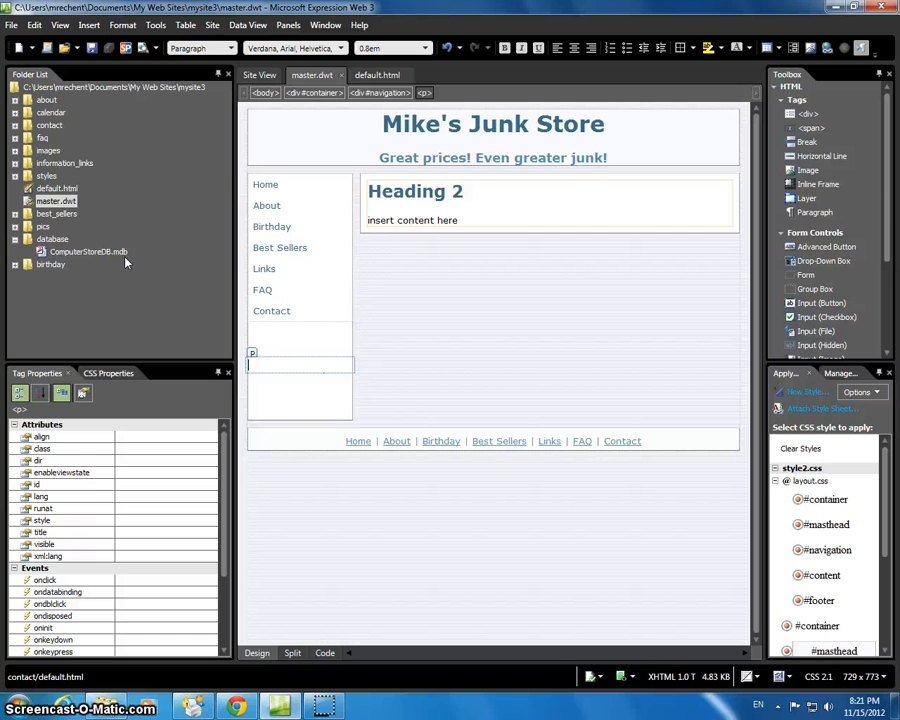
mouse_move(313, 268)
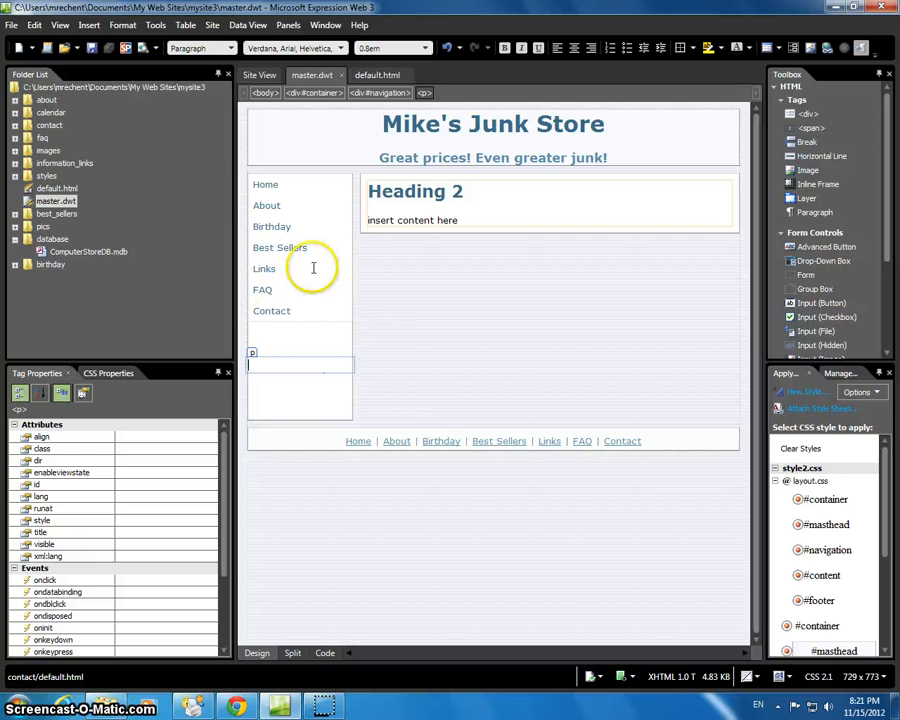